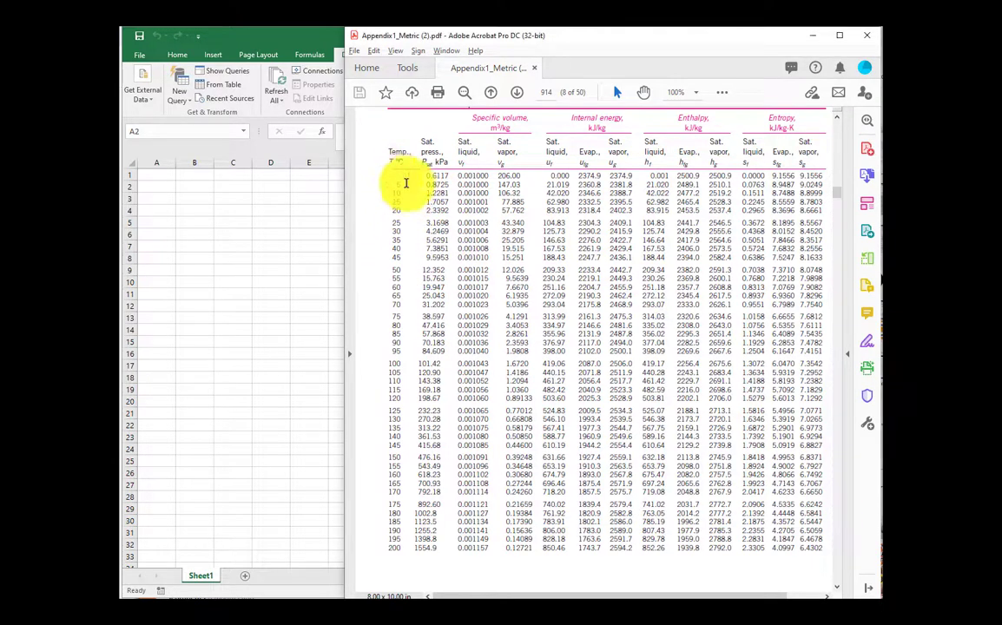
# Paste the copied saturated-water table into the sheet and head the columns T (C), P (kPa), v_f, v_g
pyautogui.press('ctrl+c')
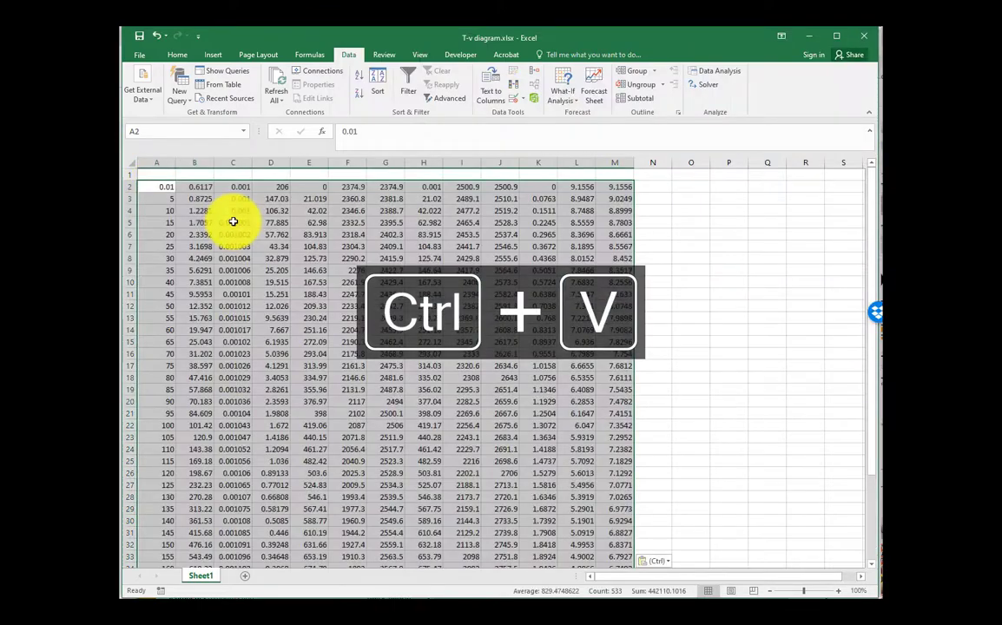
pyautogui.press('Alt+Tab')
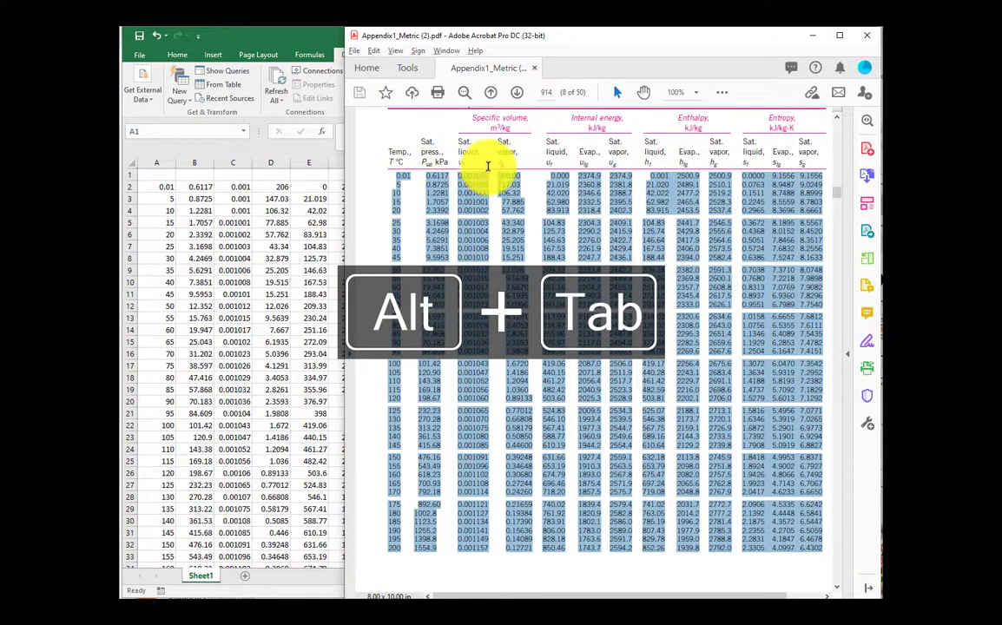
pyautogui.press('alt+tab')
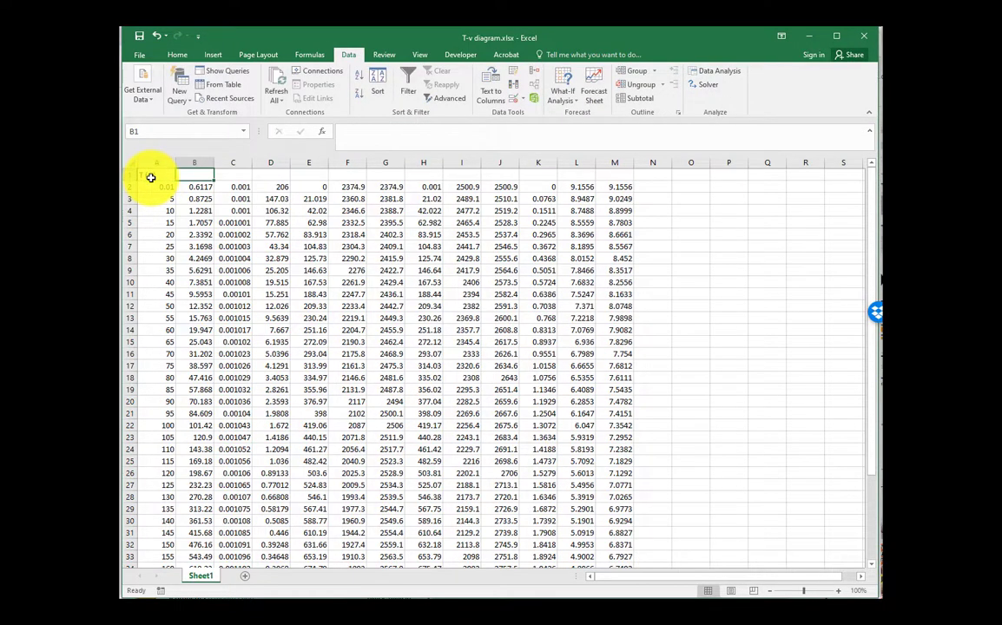
pyautogui.write('P (kPa)')
pyautogui.click(233, 175)
pyautogui.write('v_f')
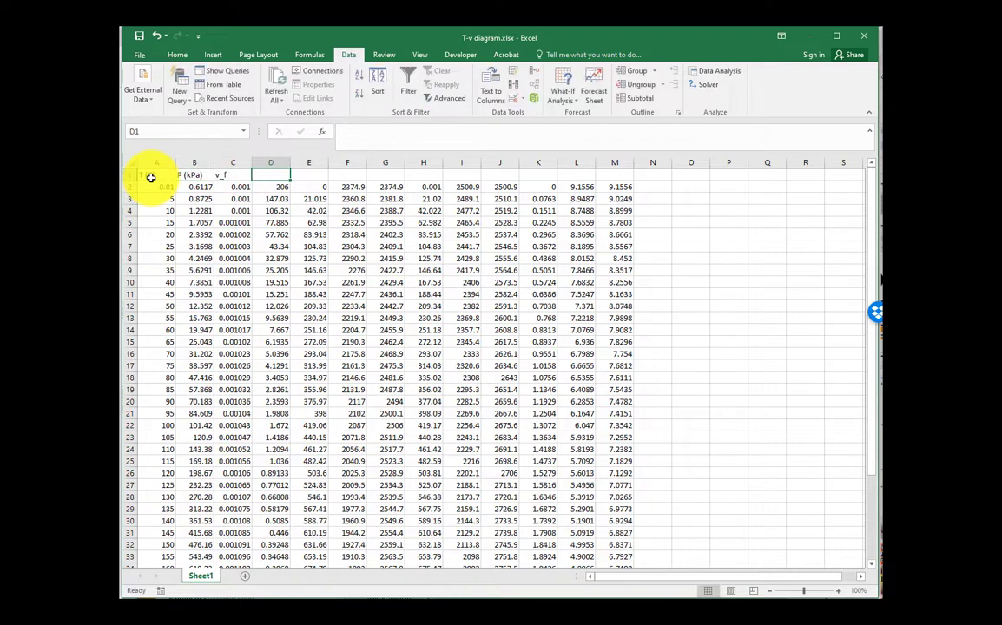
pyautogui.click(156, 186)
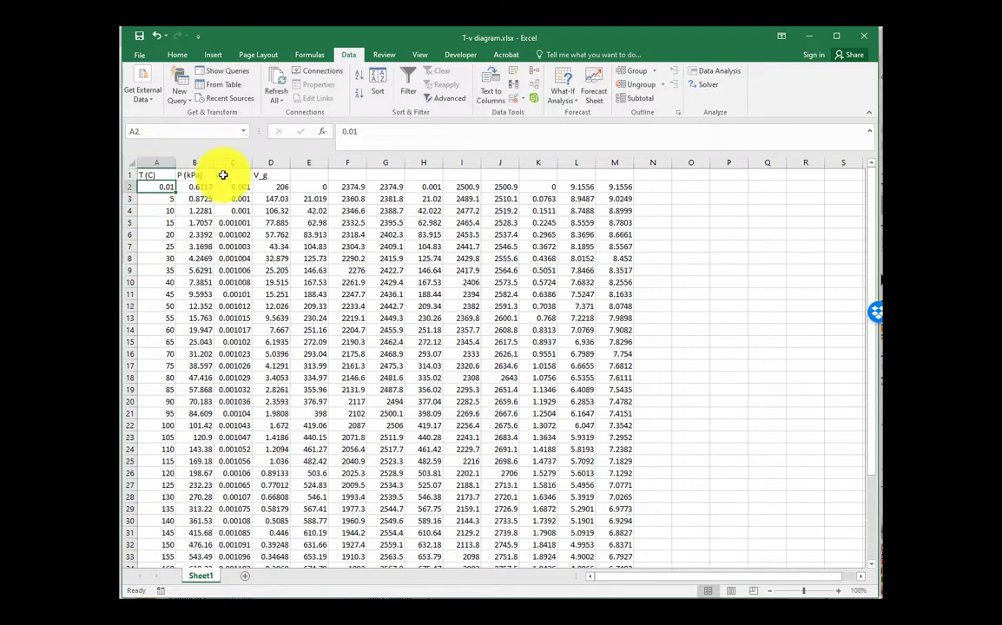
# Copy the continued Table A-4 rows from Acrobat and paste them below the existing data
pyautogui.press('alt+tab')
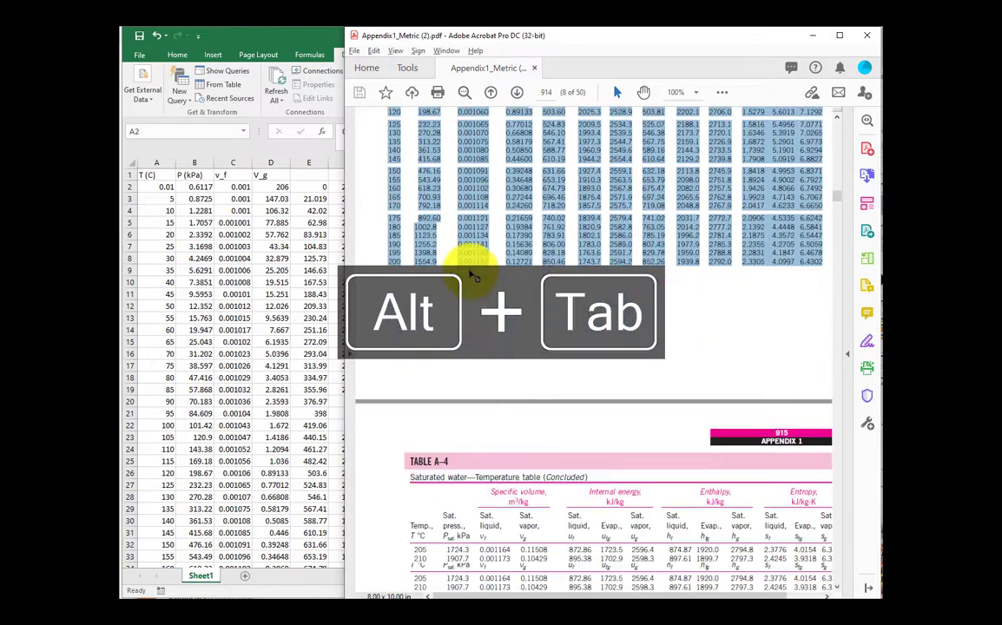
pyautogui.scroll(-3)
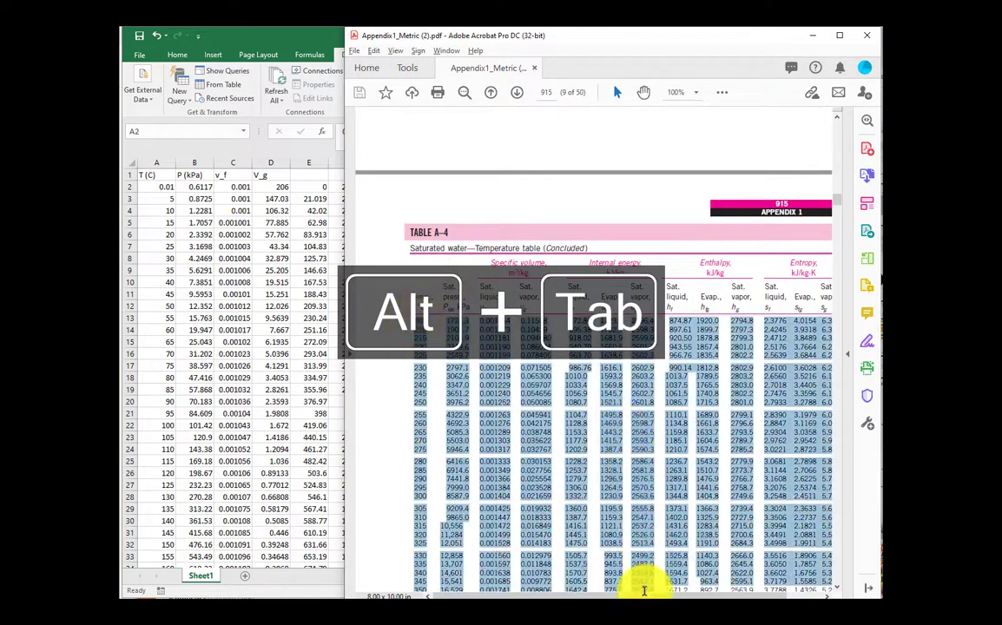
pyautogui.press('alt+tab')
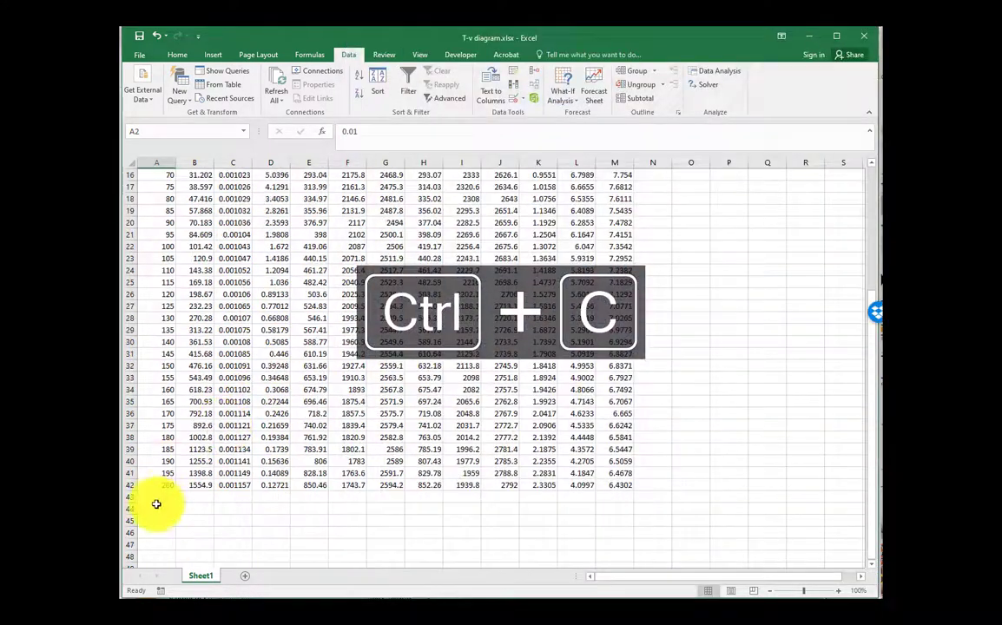
pyautogui.press('ctrl+v')
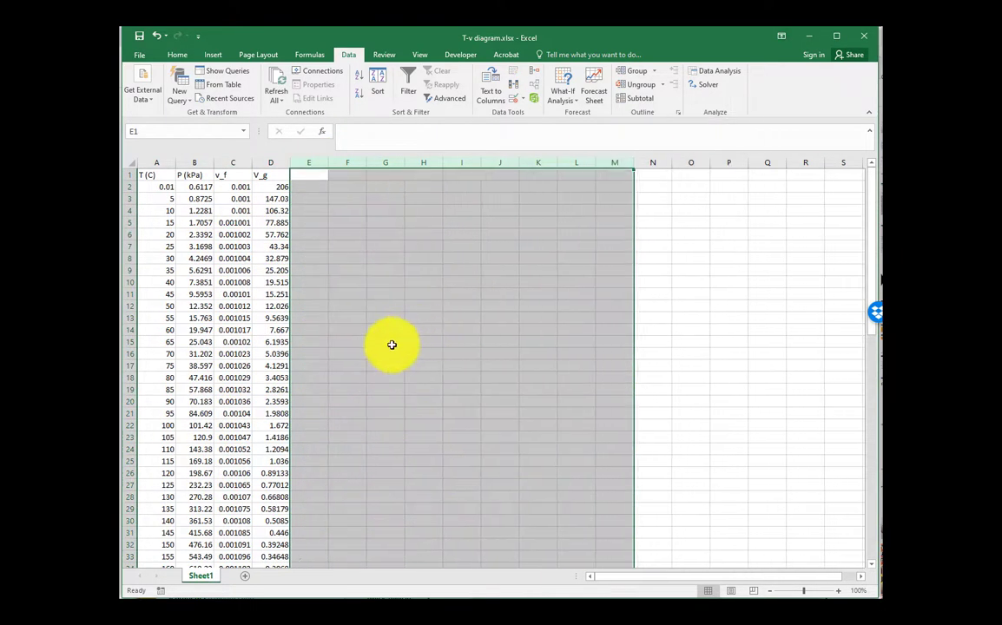
# Delete the extra columns beyond v_g, leaving T, P, v_f and v_g
pyautogui.click(385, 340)
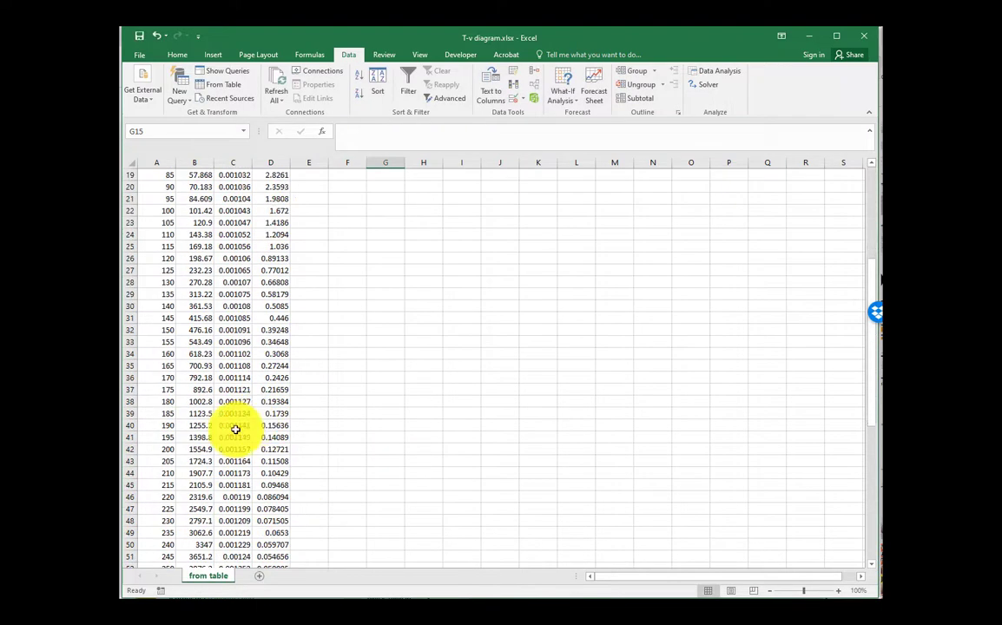
pyautogui.scroll(3)
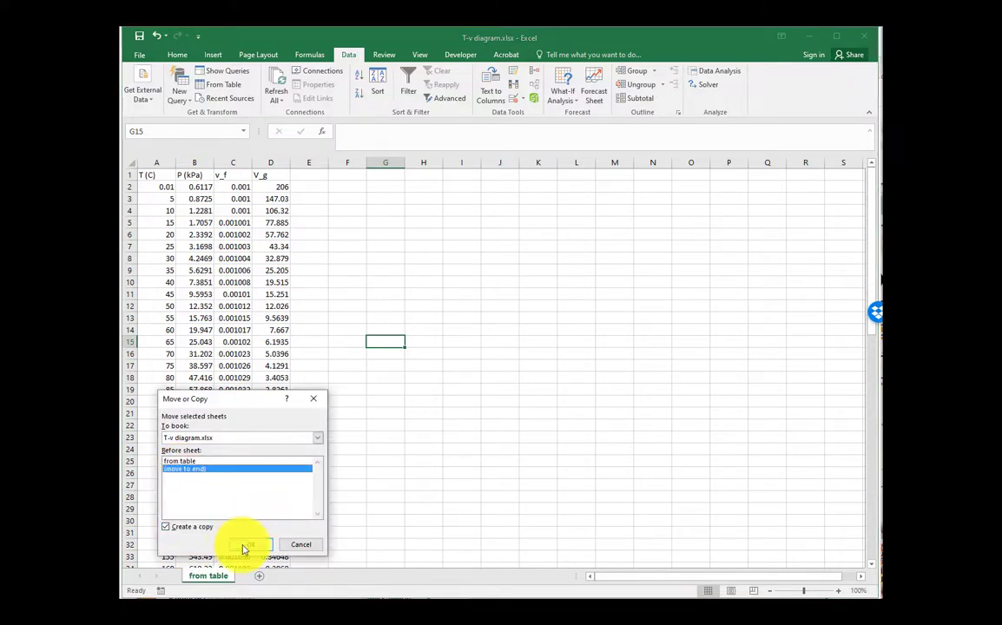
# Create the copied sheet 'for chart' and delete its pressure column
pyautogui.click(245, 545)
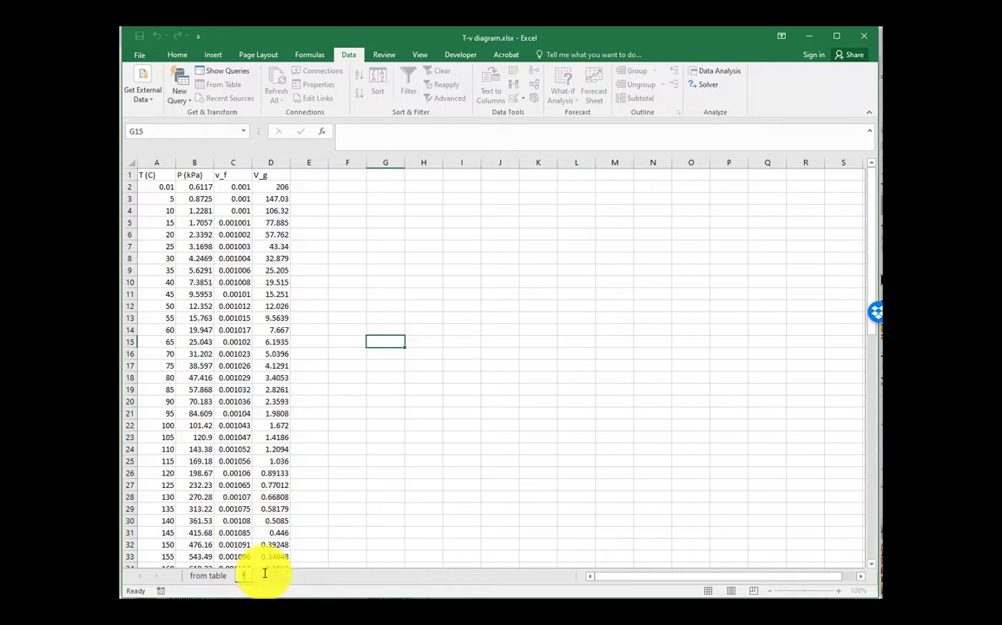
pyautogui.click(306, 577)
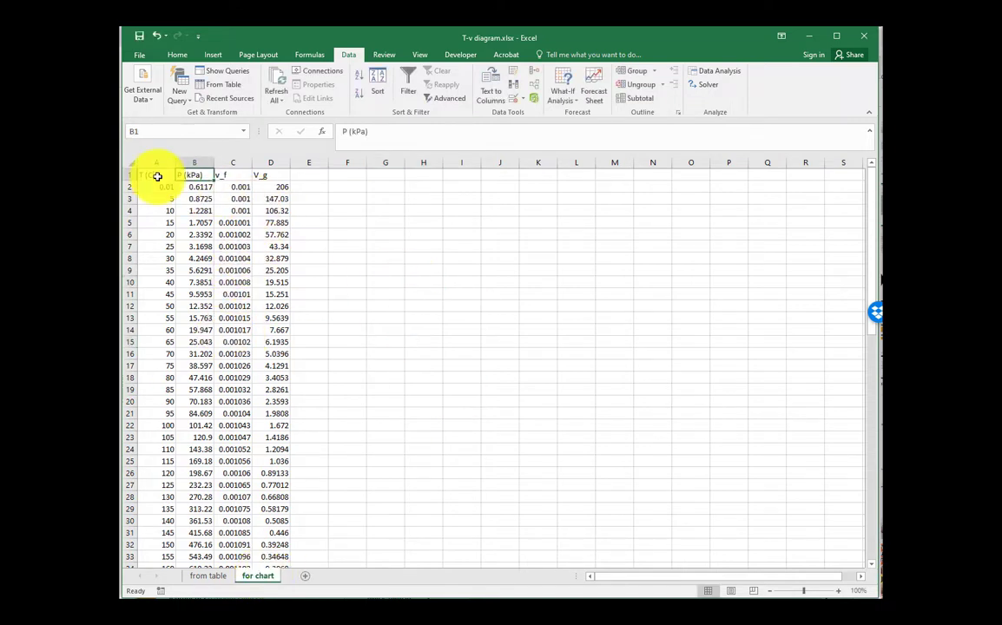
pyautogui.rightClick(191, 173)
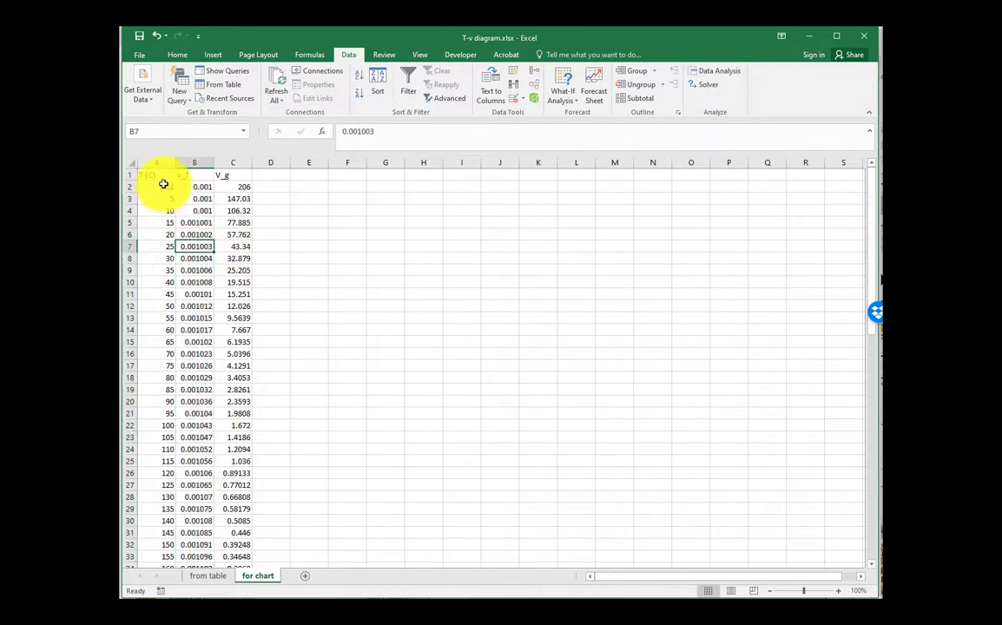
pyautogui.click(156, 173)
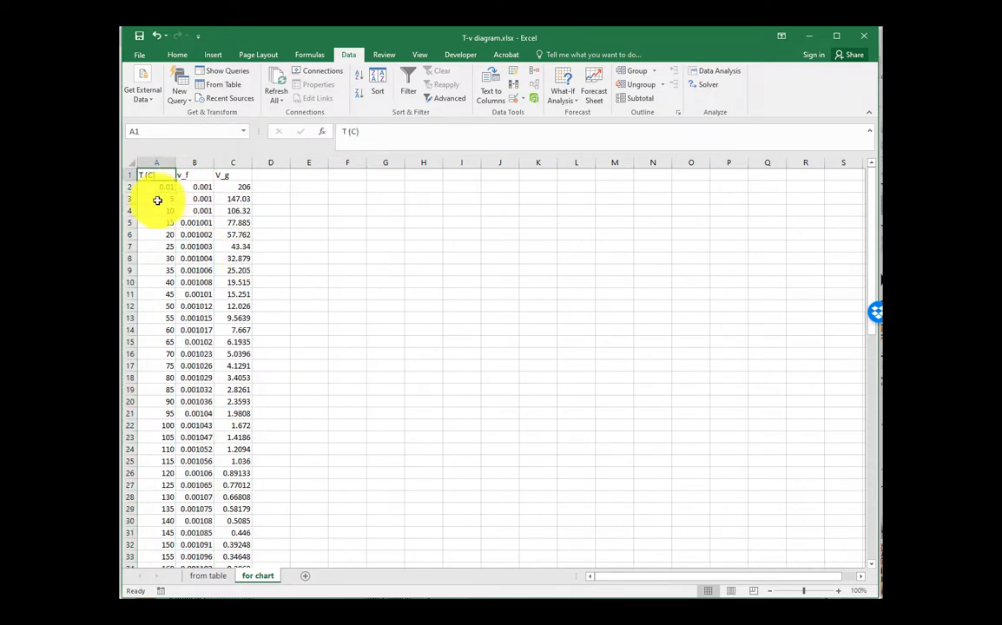
# Duplicate the T, v_f, v_g block below the data and delete the lower v_f cells, shifting left
pyautogui.press('ctrl+c')
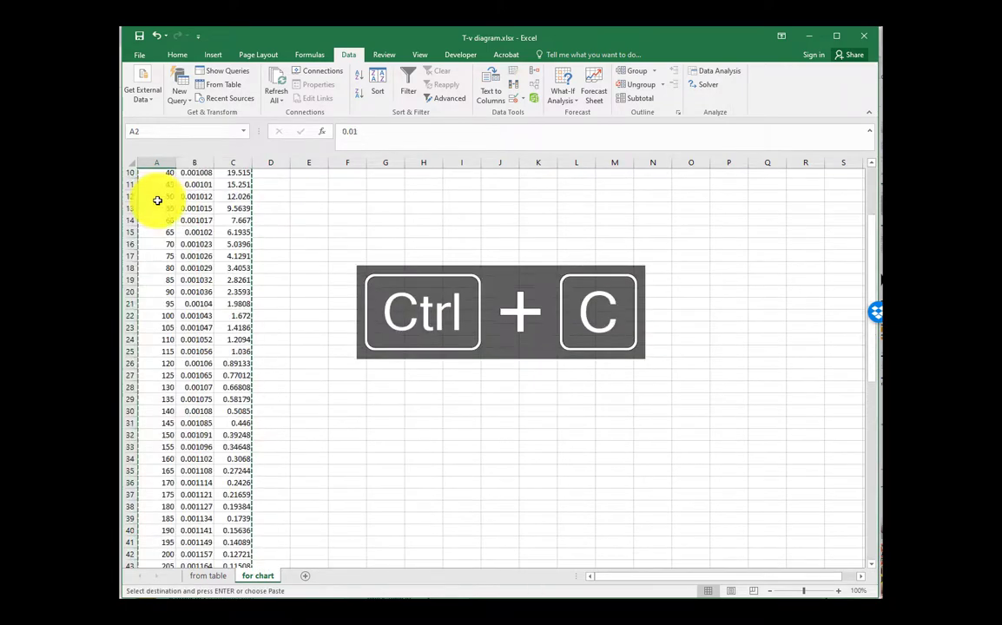
pyautogui.press('ctrl+v')
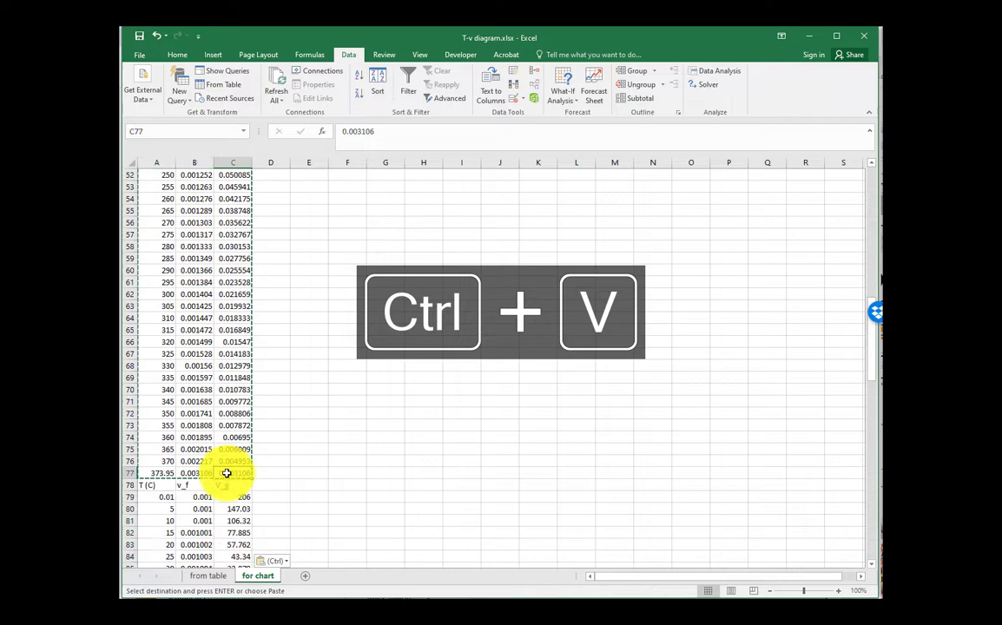
pyautogui.press('ctrl+shift+up')
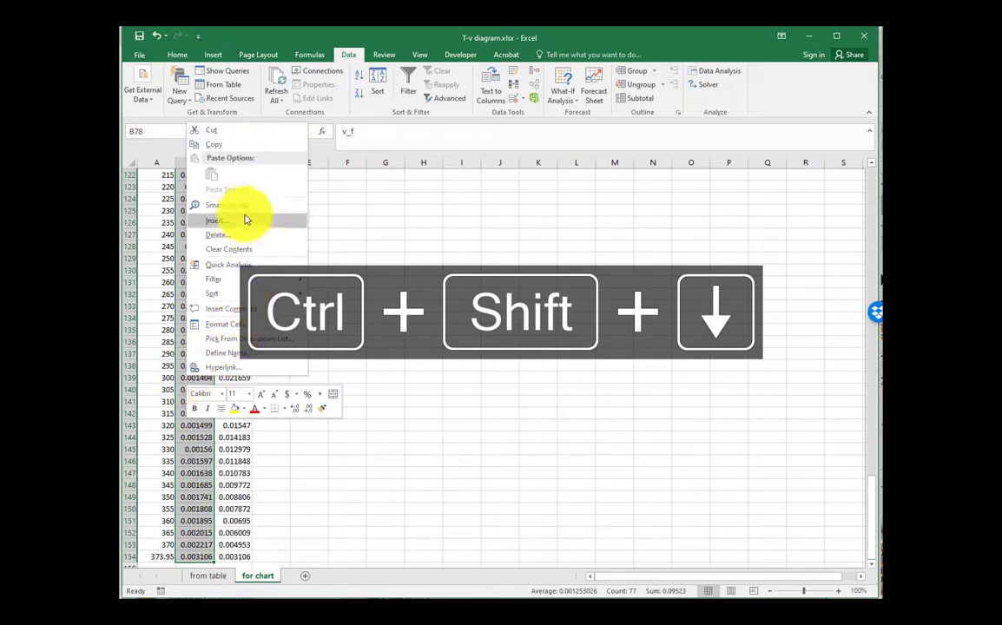
pyautogui.click(216, 219)
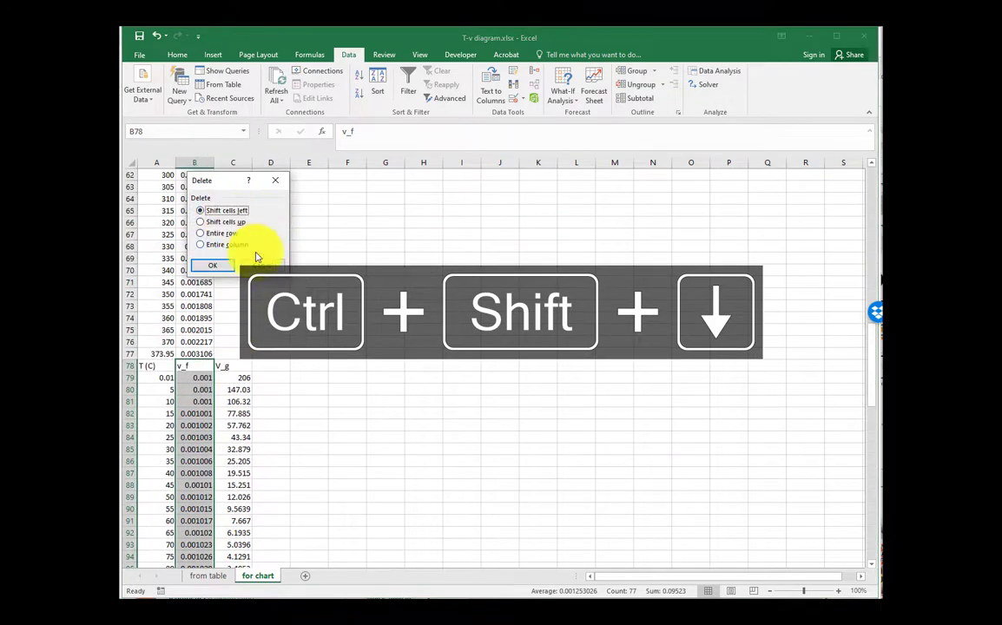
pyautogui.click(213, 264)
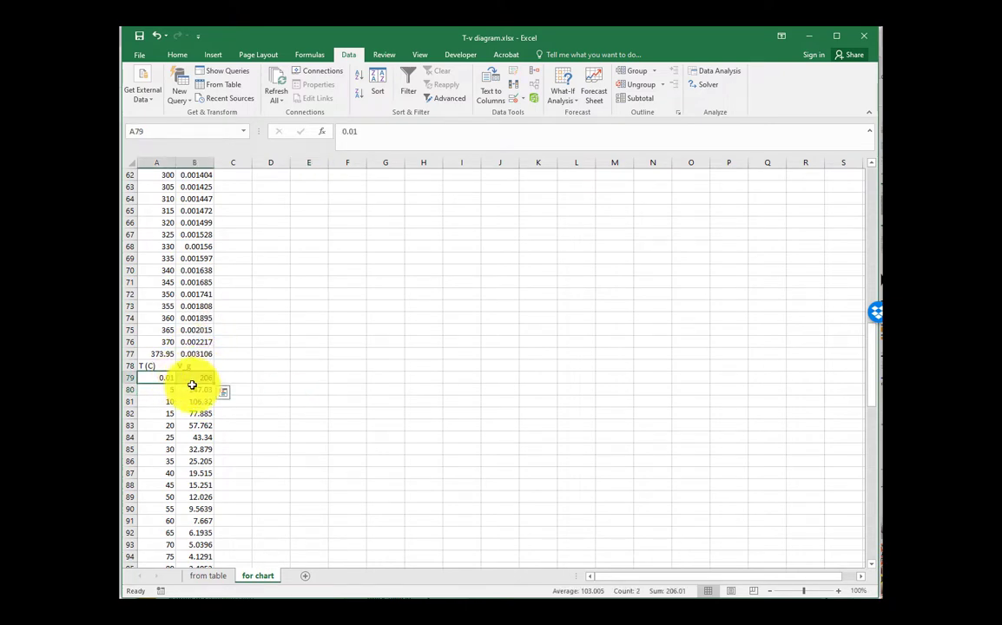
# Select the lower T and v_g block for sorting in descending temperature order
pyautogui.press('ctrl+shift+down')
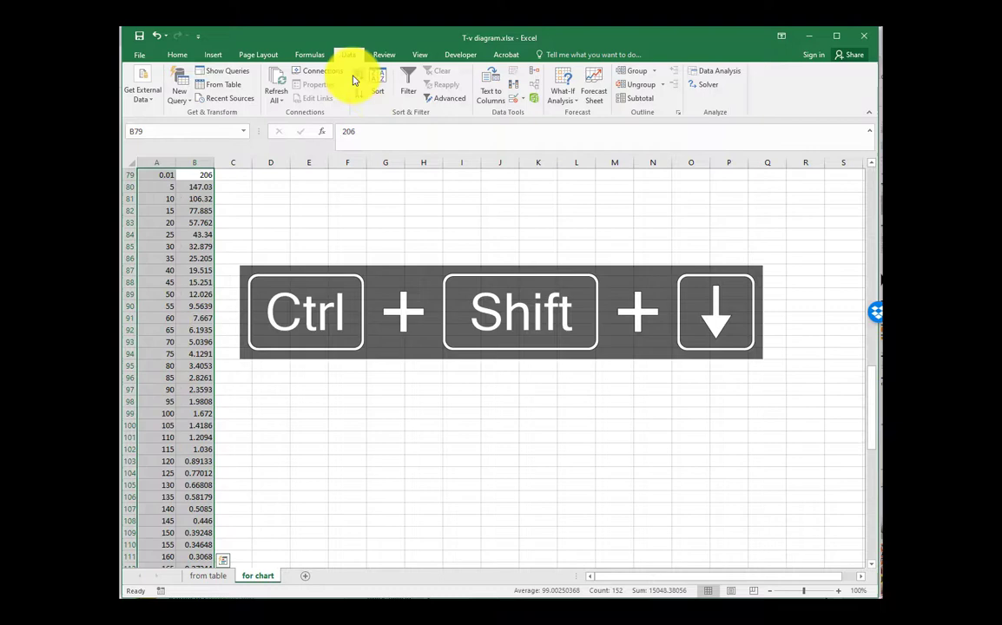
pyautogui.press('ctrl+shift+down')
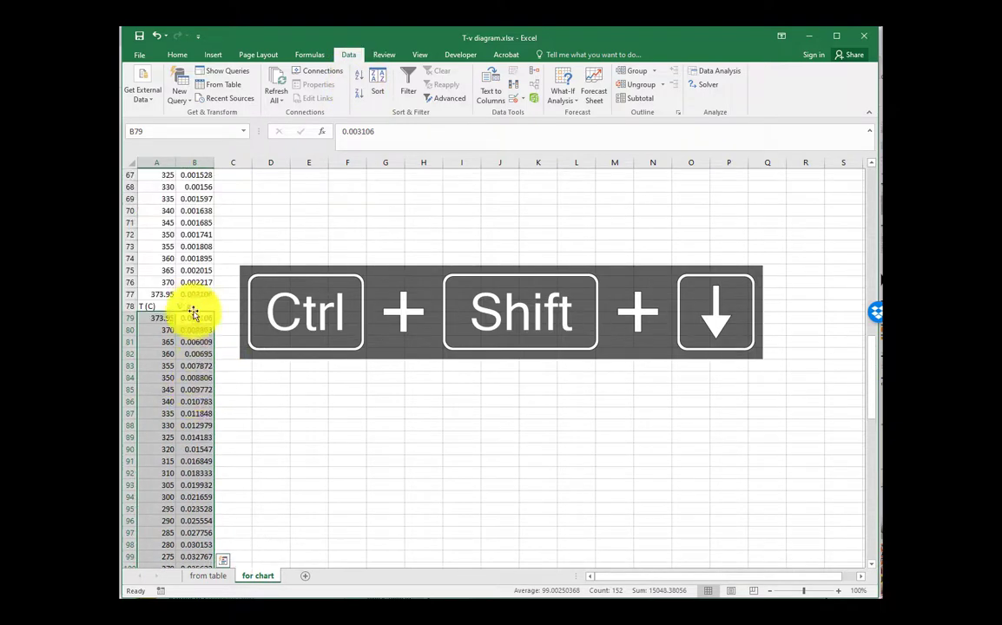
pyautogui.press('ctrl+shift+down')
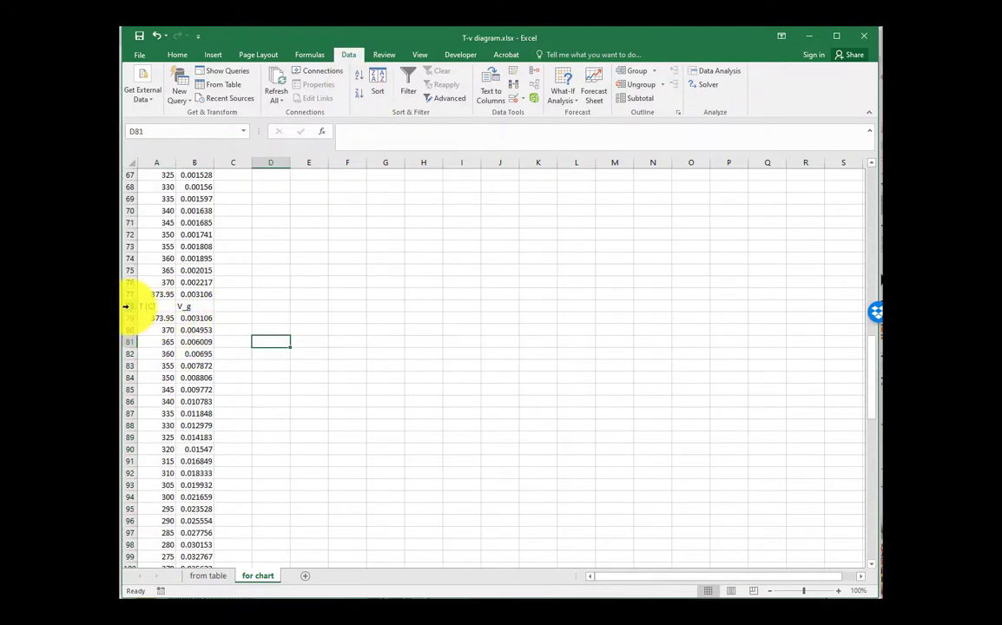
# Delete the heading row between the two blocks so the temperatures run continuously
pyautogui.rightClick(130, 306)
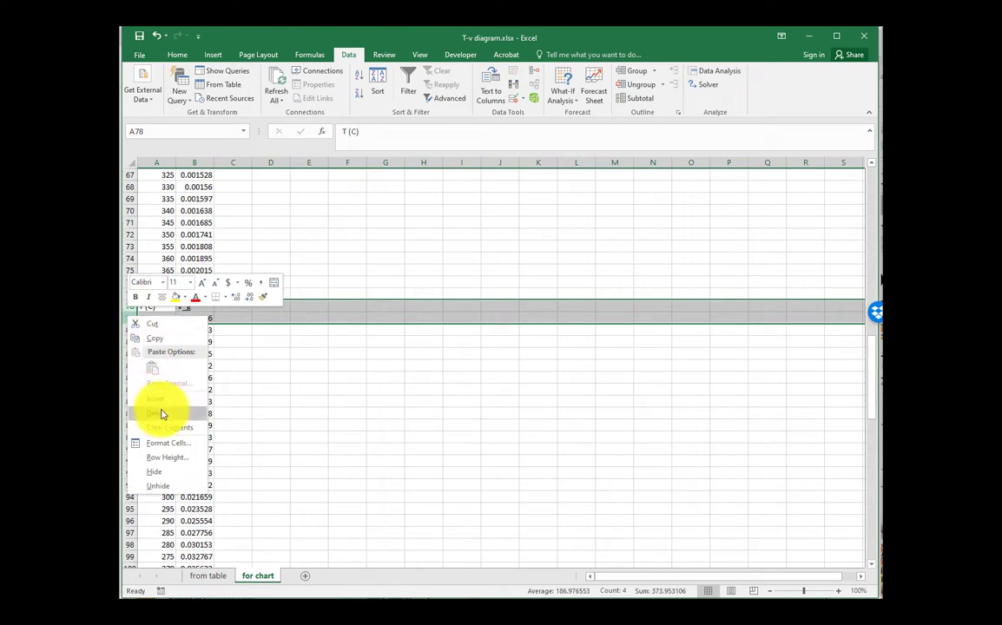
pyautogui.click(156, 398)
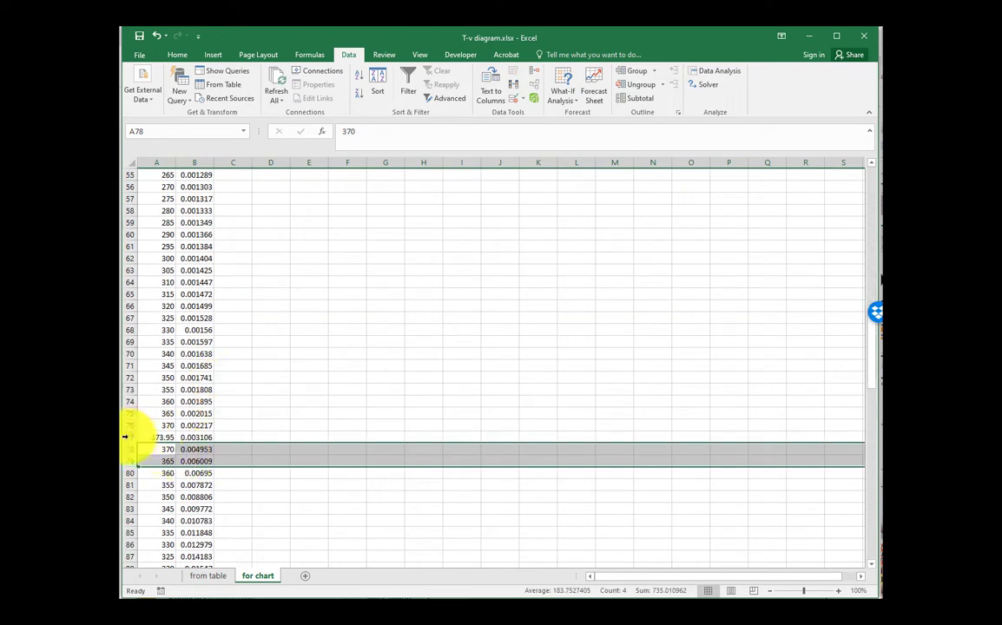
pyautogui.press('ctrl+b')
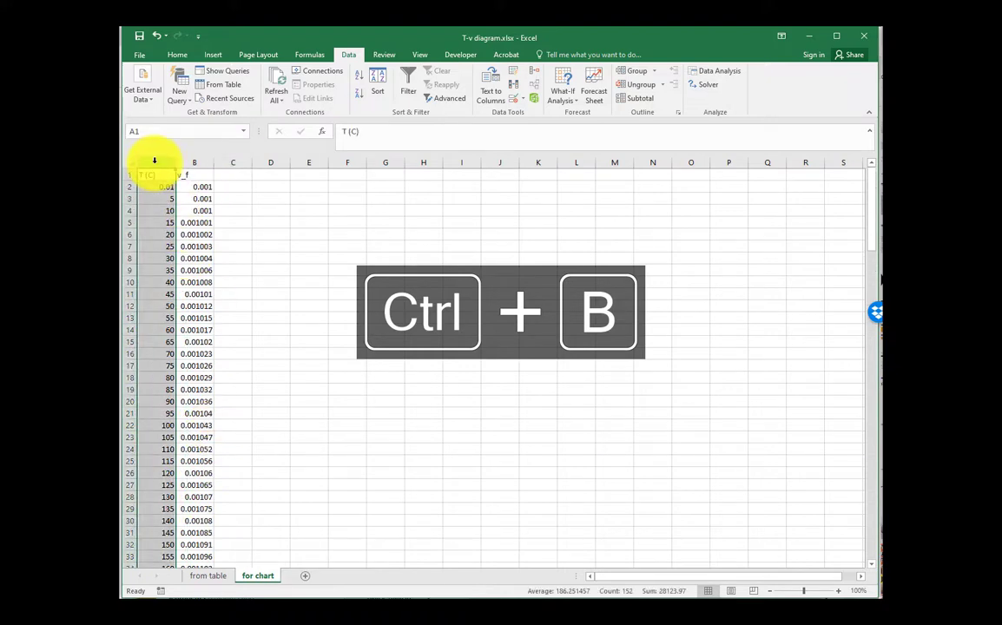
# Move the temperatures after the volume column and add an empty row above the headers
pyautogui.press('Ctrl+V')
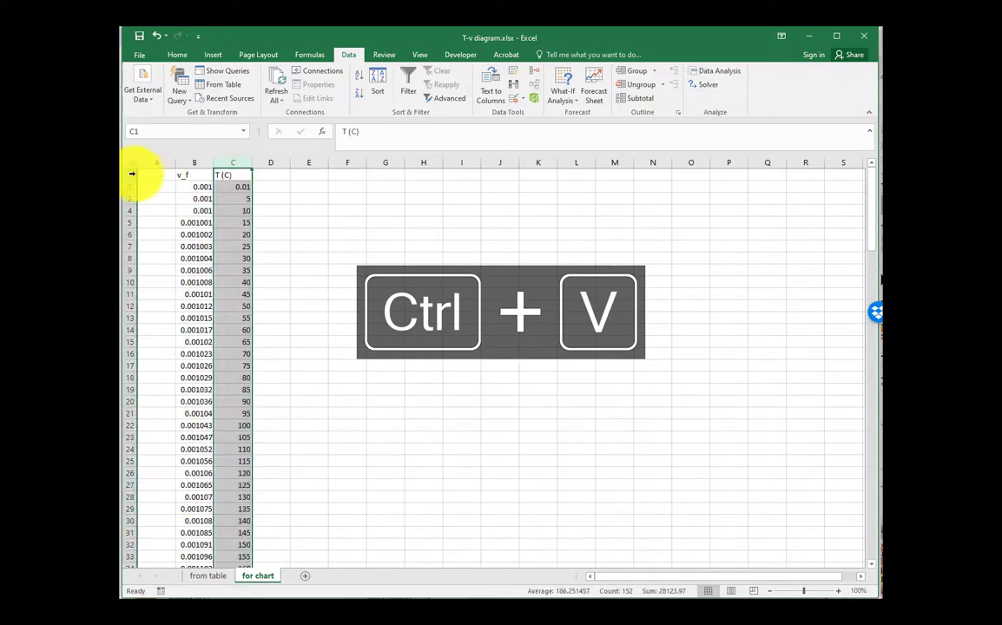
pyautogui.click(153, 188)
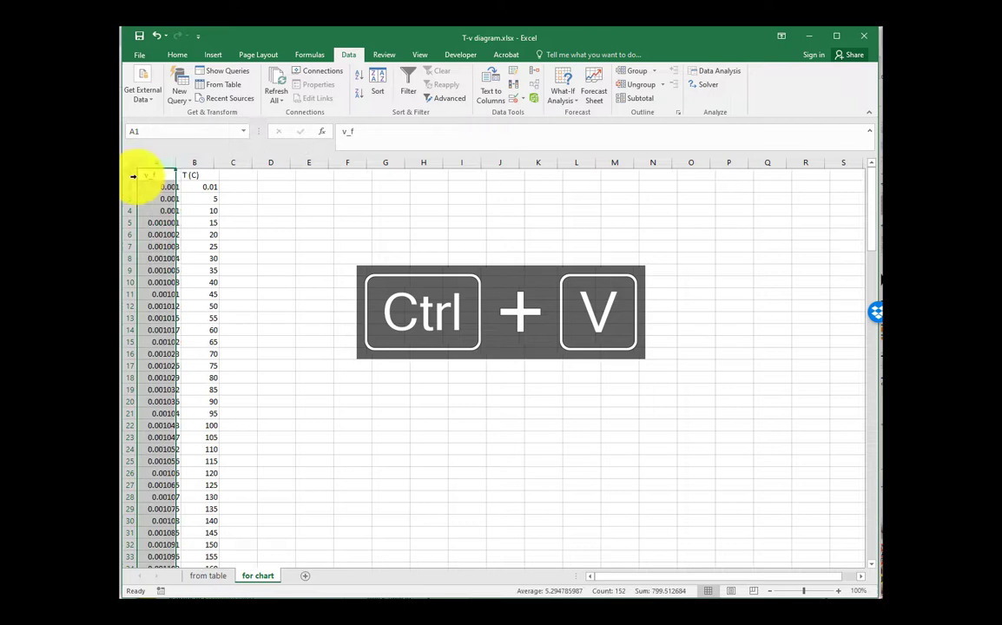
pyautogui.press('ctrl+v')
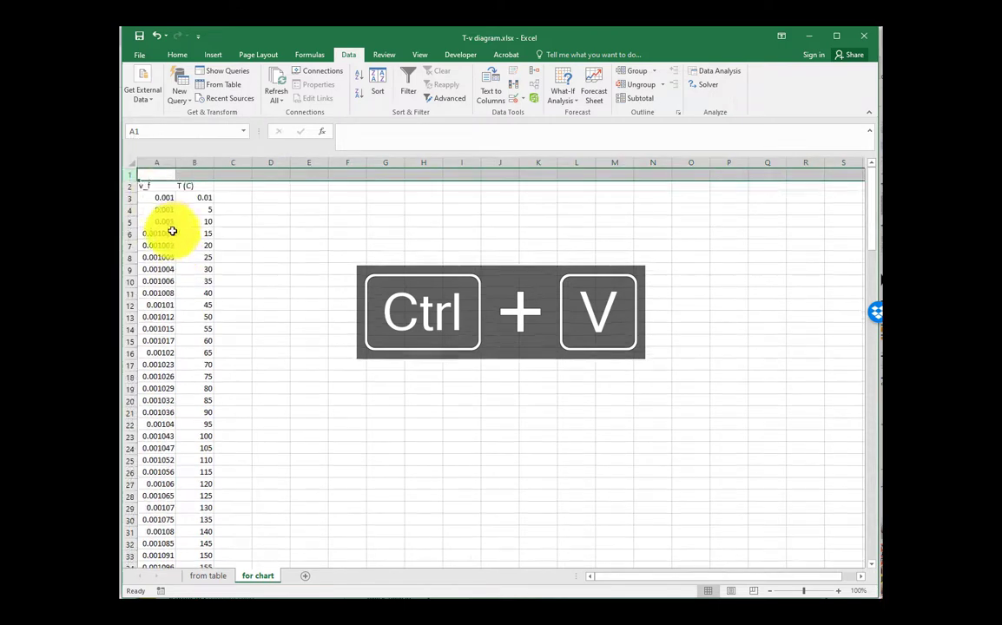
pyautogui.press('ctrl+v')
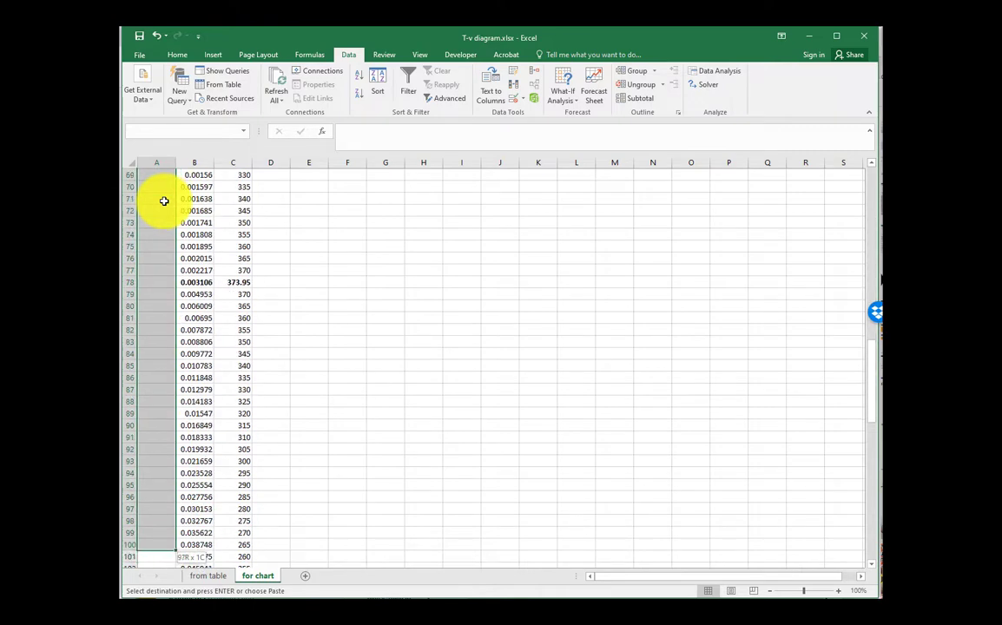
# Fill the first column with v_f labels and relabel the vapour rows as v_g
pyautogui.press('ctrl+v')
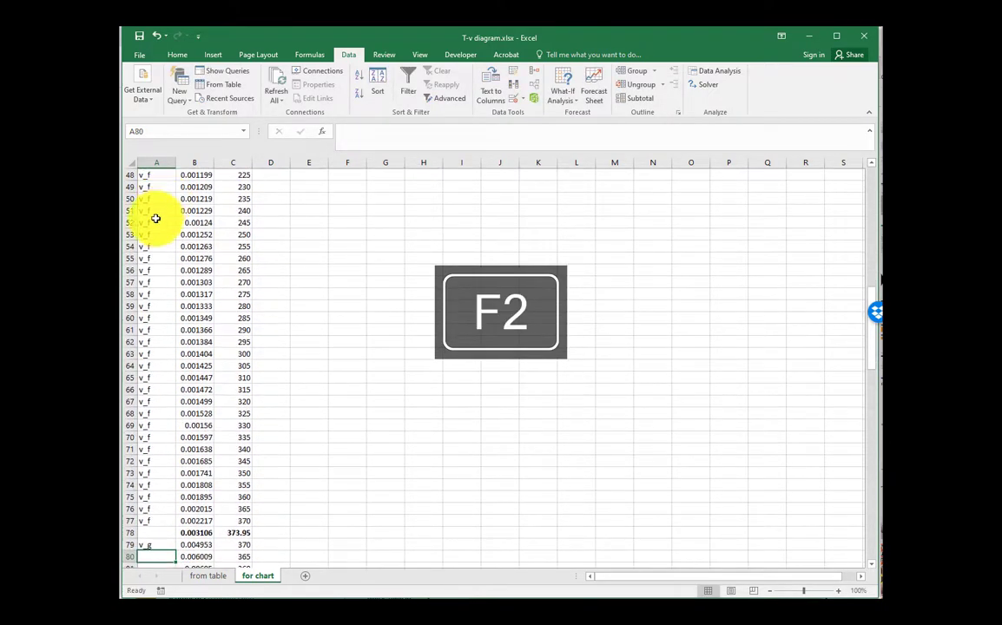
pyautogui.click(156, 545)
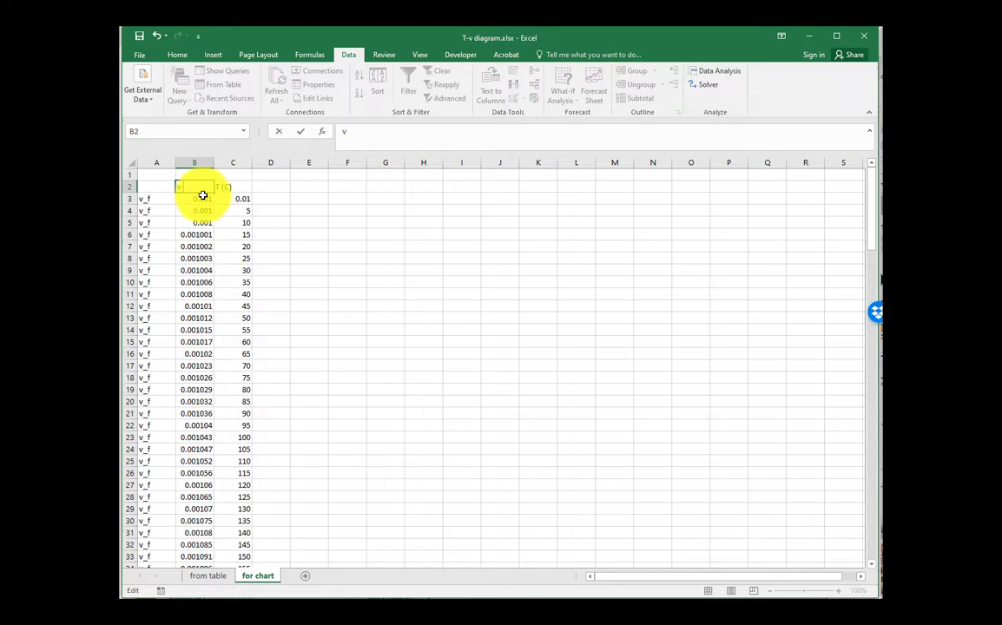
# Enter the v (m3/kg) header and the bold title 'T-v Diagram for Saturated Water'
pyautogui.write('[m3/kg)')
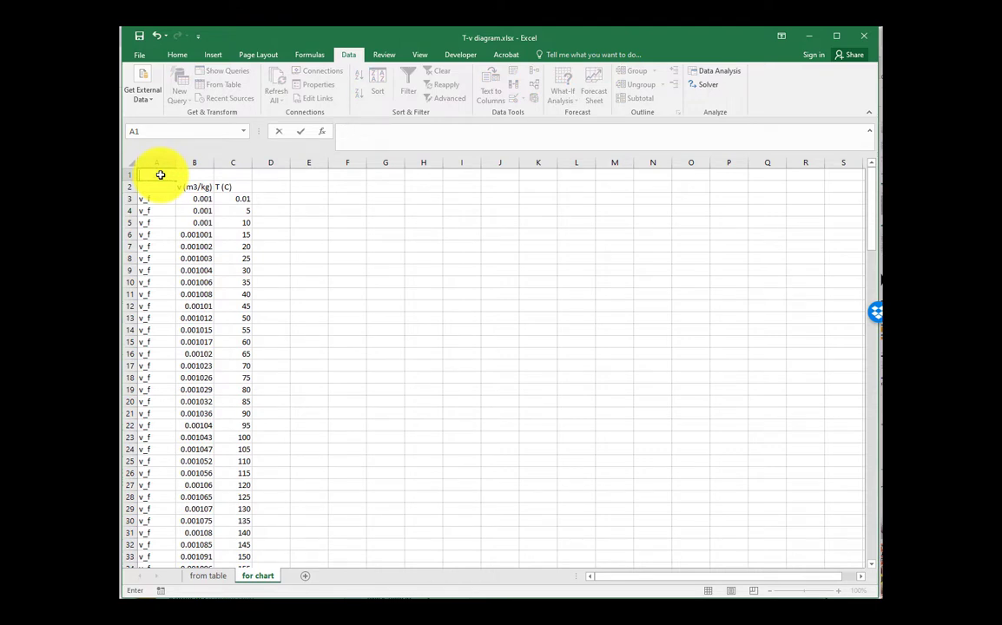
pyautogui.write('T-v')
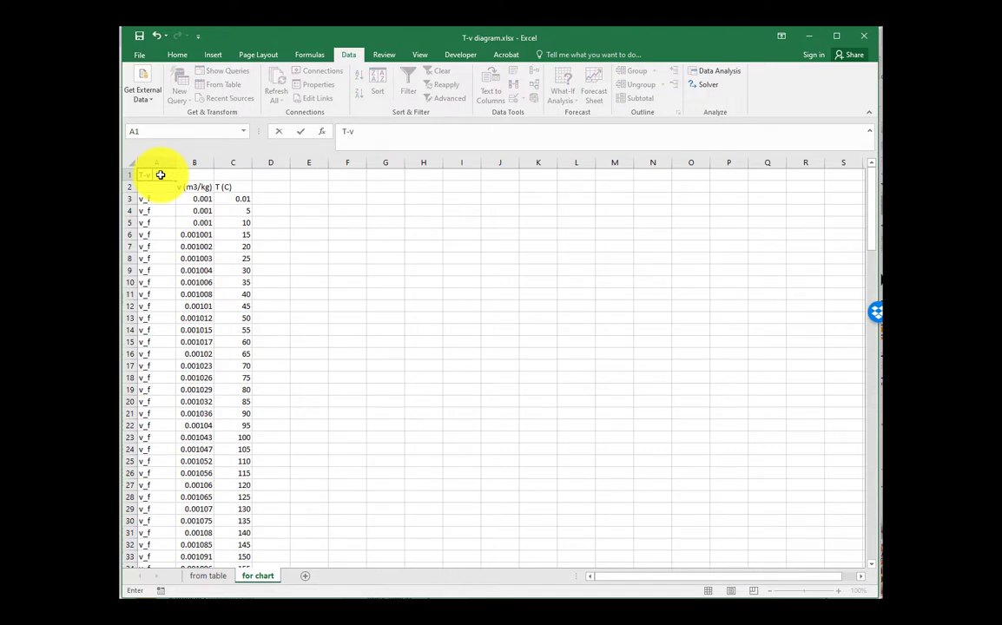
pyautogui.write('T-v Diagram for Saturated Water')
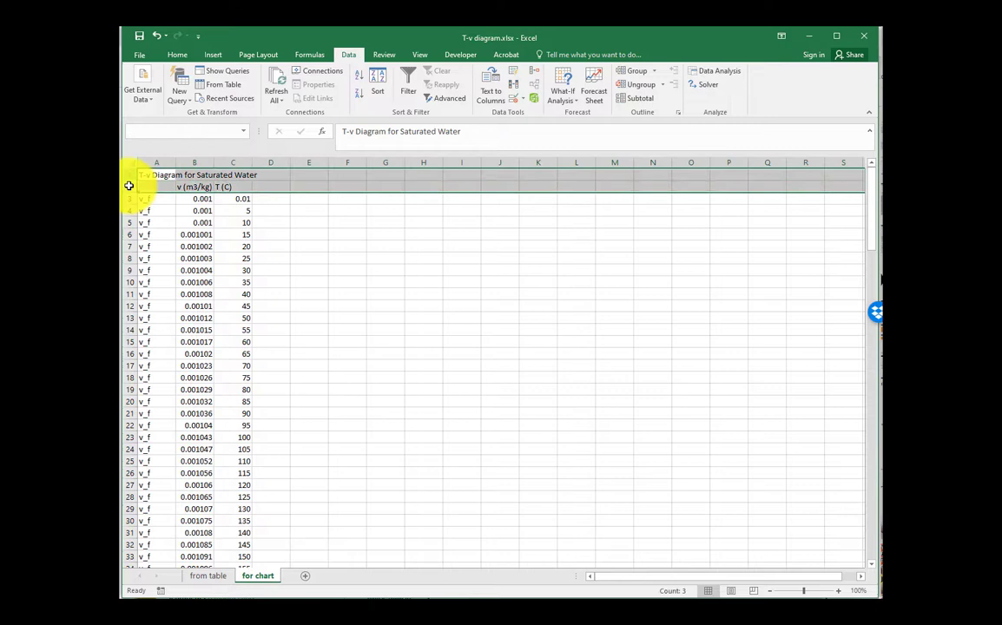
pyautogui.press('ctrl+b')
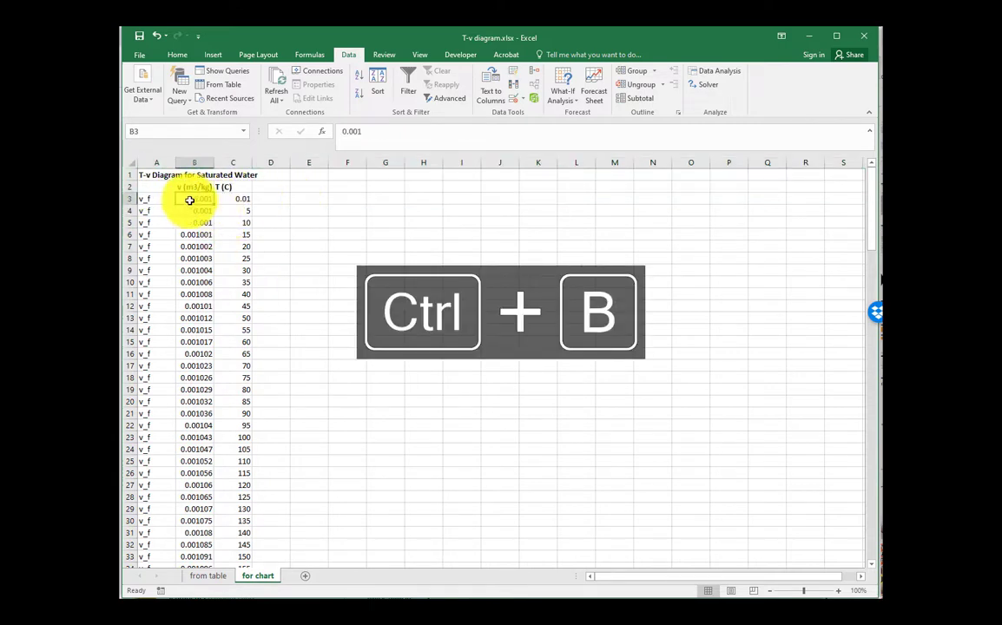
# Bold the v (m3/kg) and T (C) column headers
pyautogui.moveTo(195, 198); pyautogui.dragTo(233, 210)
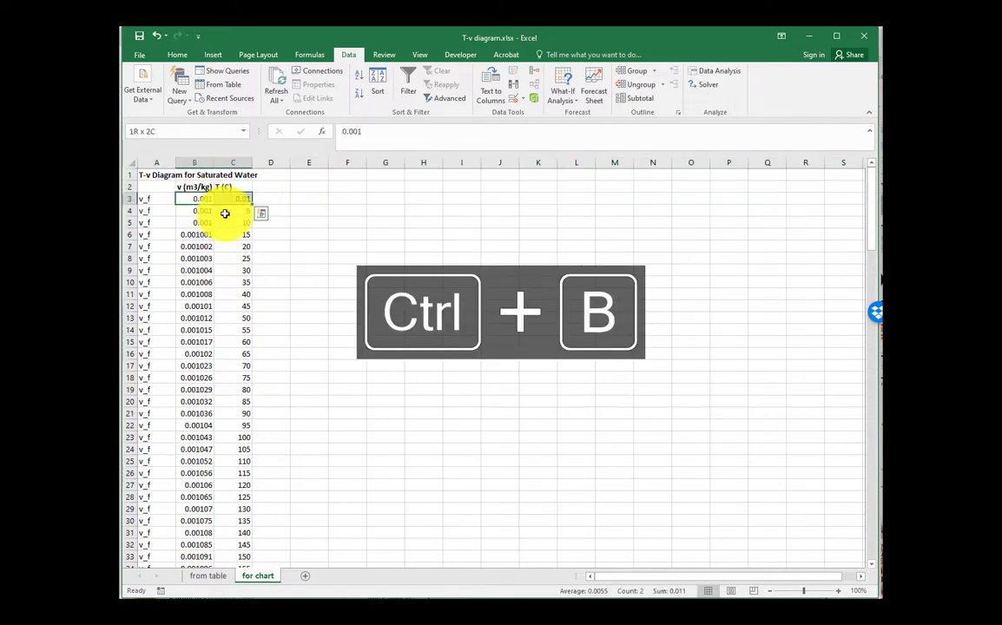
pyautogui.press('ctrl+shift+down')
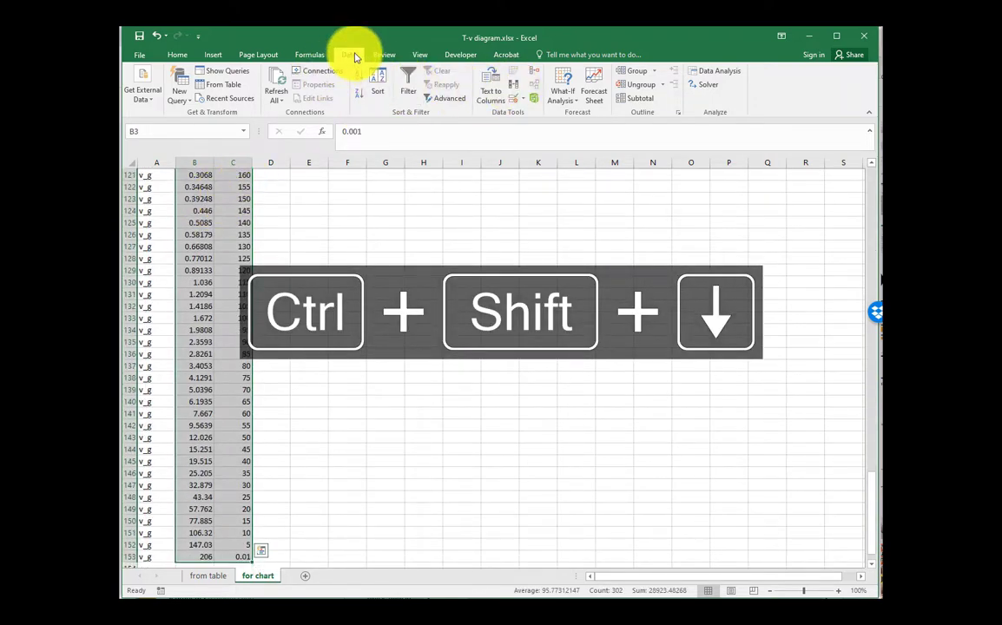
# Insert a scatter chart of temperature against volume and place it beside the data
pyautogui.click(214, 54)
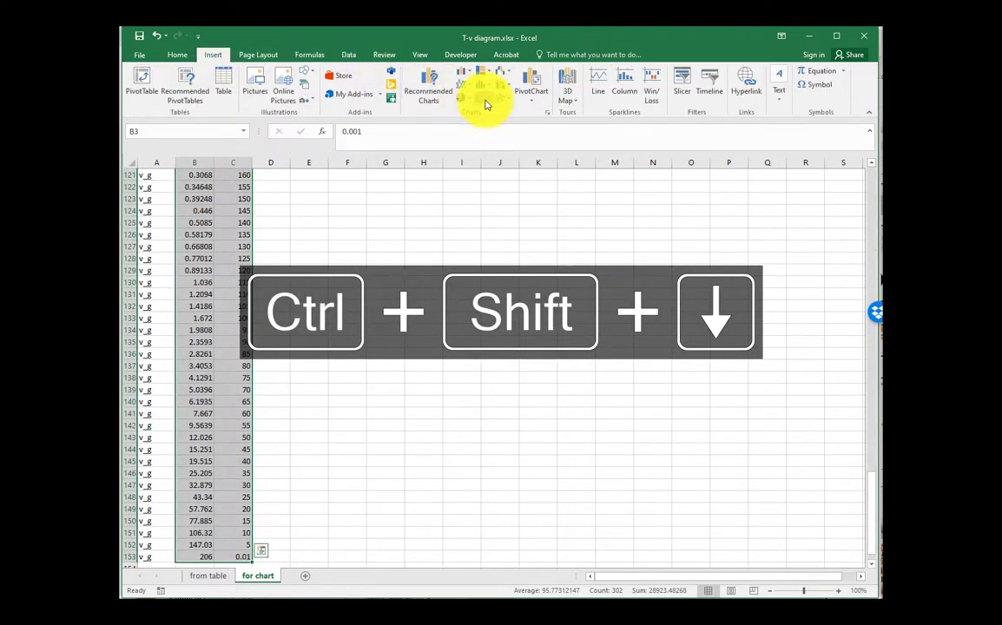
pyautogui.click(484, 83)
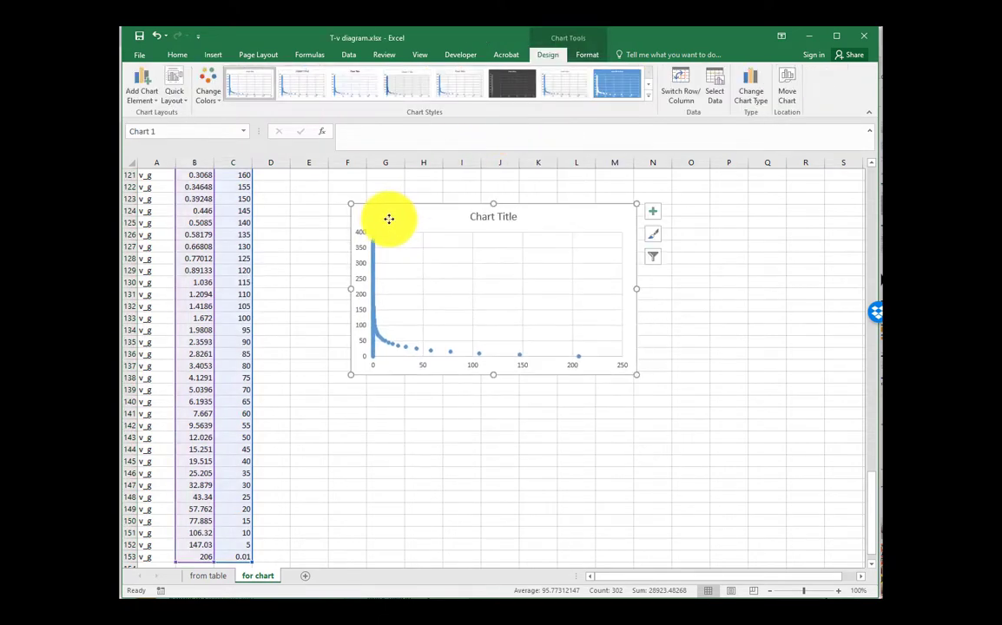
pyautogui.press('ctrl+x')
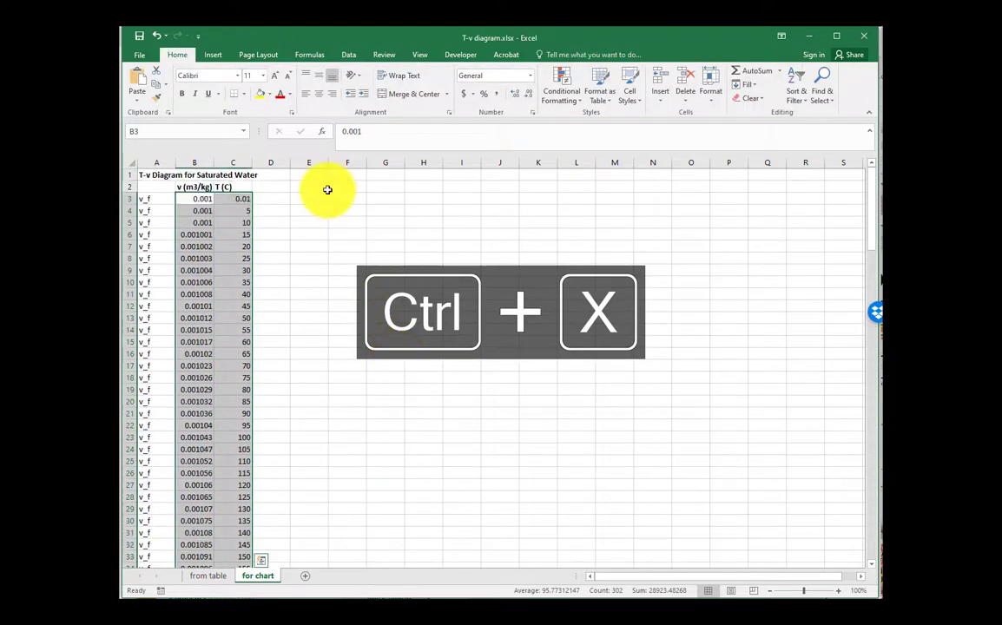
pyautogui.press('ctrl+v')
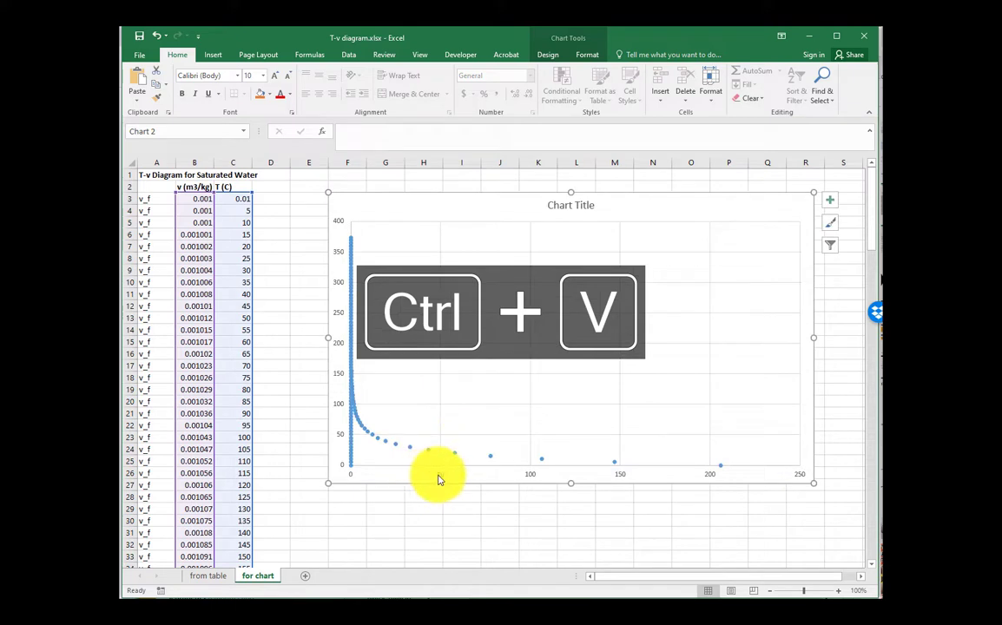
# Make the volume axis logarithmic with a minimum of 0.00001 via Format Axis
pyautogui.rightClick(440, 472)
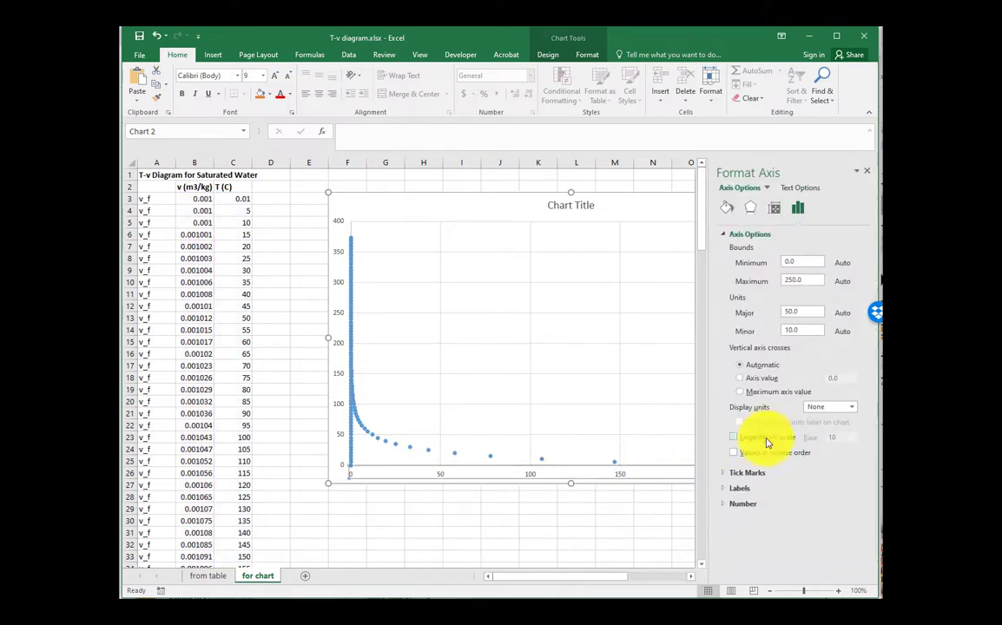
pyautogui.click(733, 437)
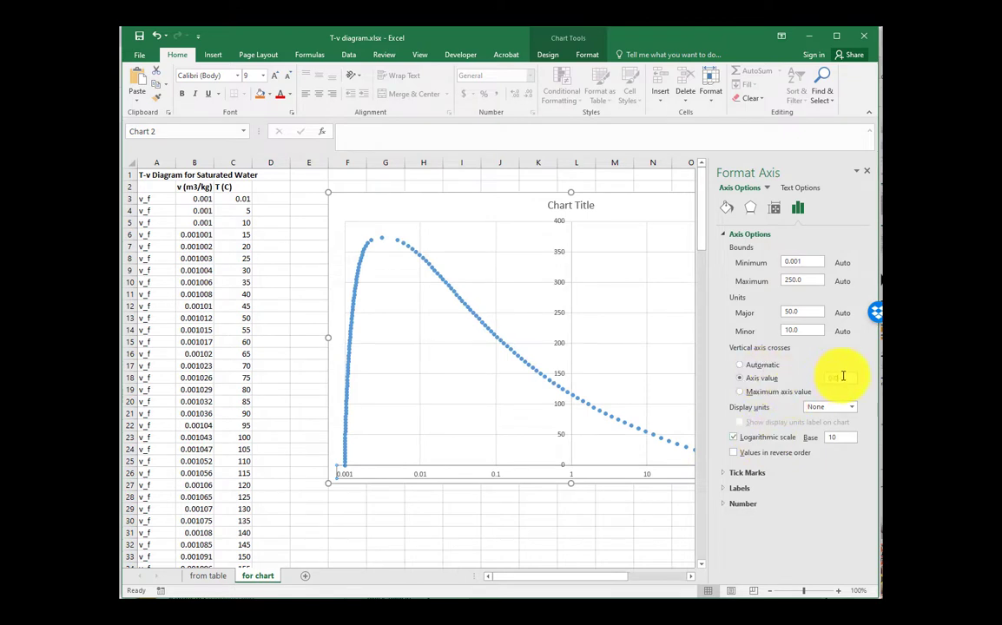
pyautogui.write('0.00001')
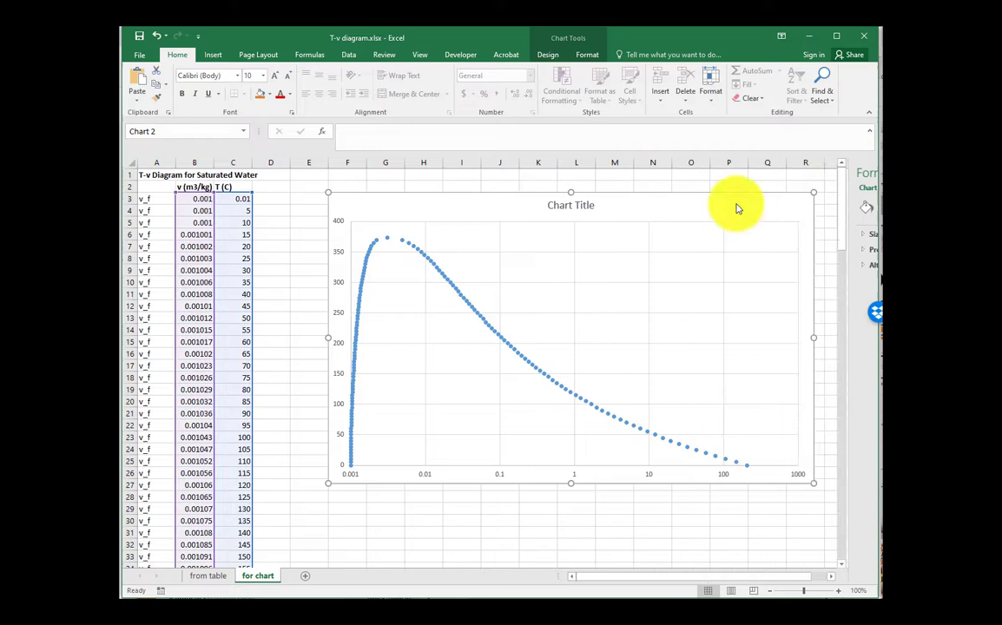
pyautogui.click(570, 205)
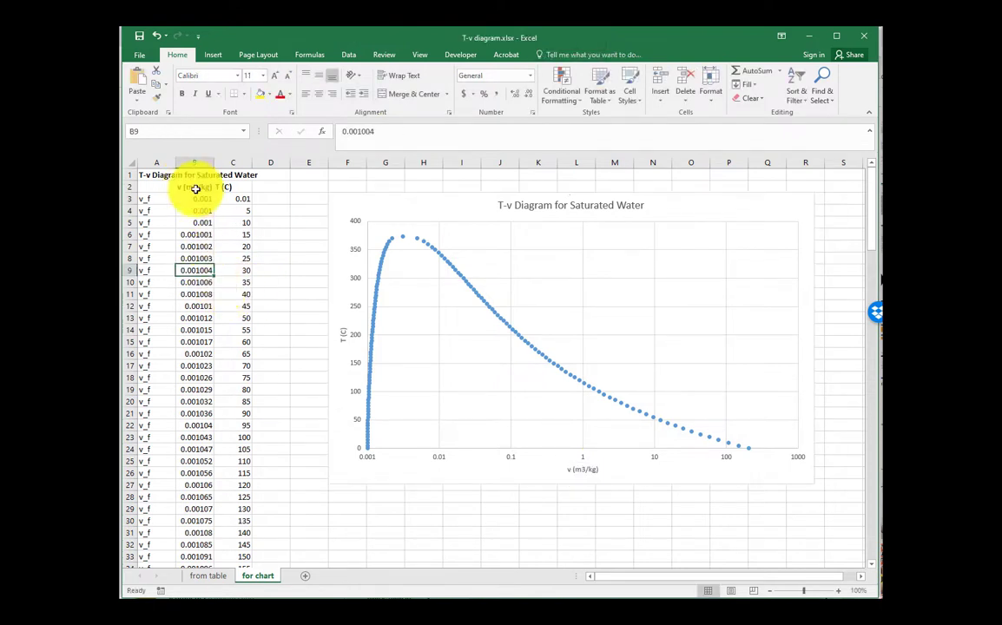
pyautogui.doubleClick(195, 187)
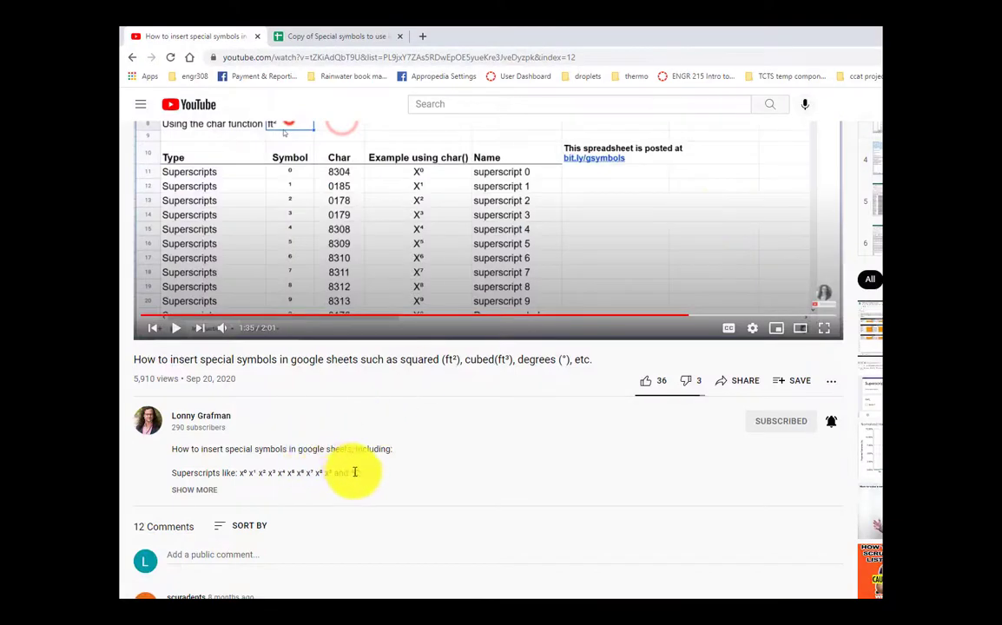
# Copy the superscript ³ from the YouTube description and switch back toward Excel
pyautogui.press('ctrl+c')
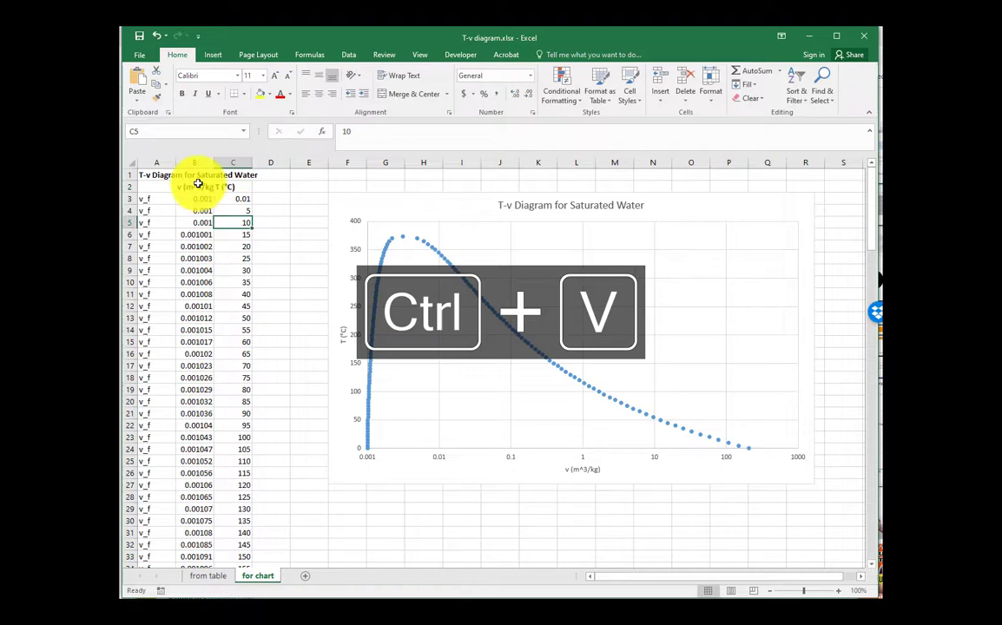
pyautogui.press('alt+tab')
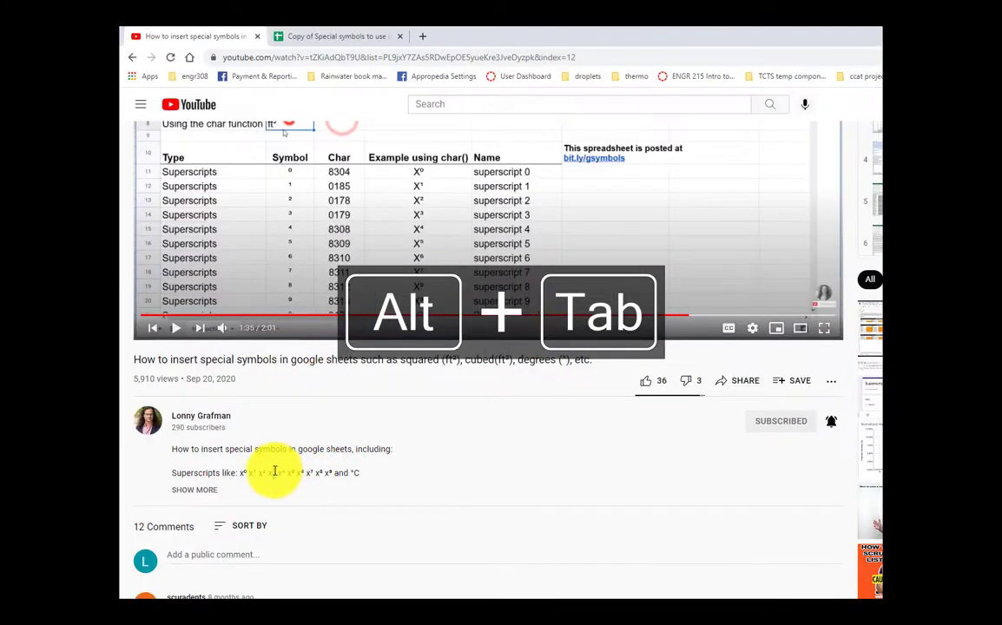
pyautogui.press('alt+tab')
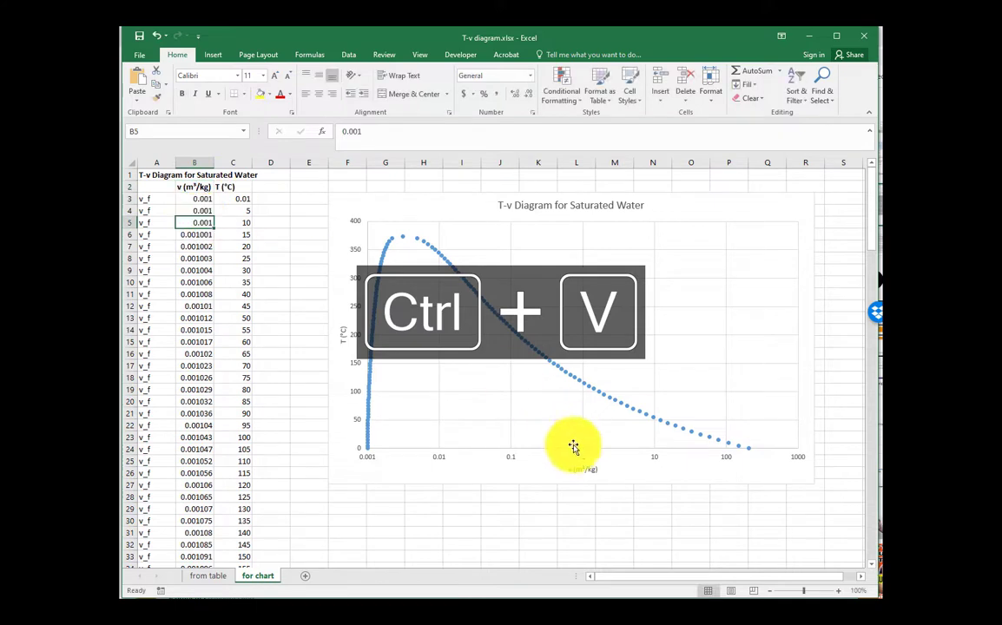
pyautogui.moveTo(780, 443)
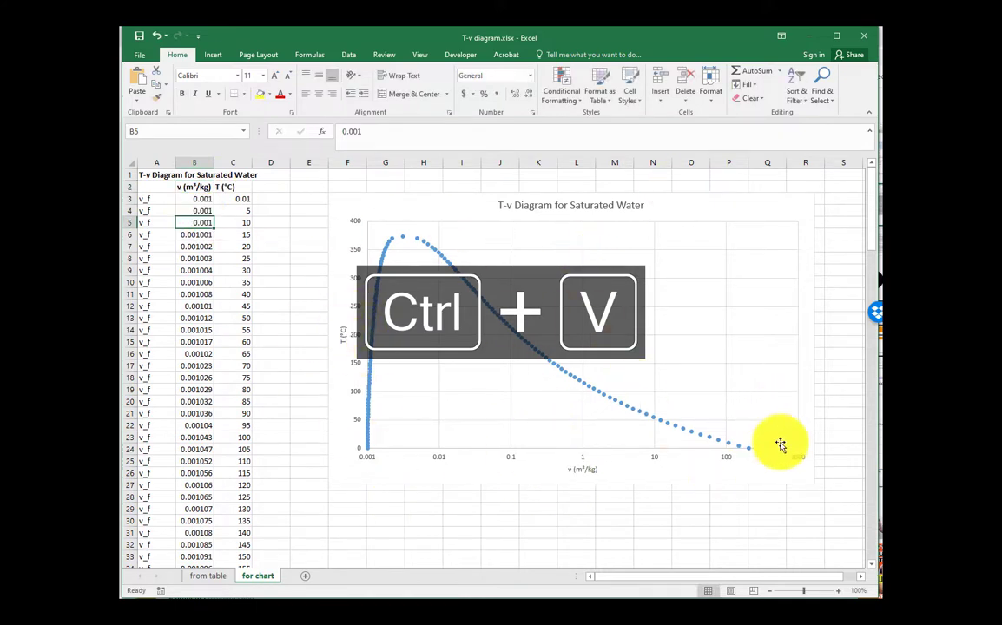
# Paste the superscript ³ so the axis title reads v (m³/kg)
pyautogui.press('ctrl+v')
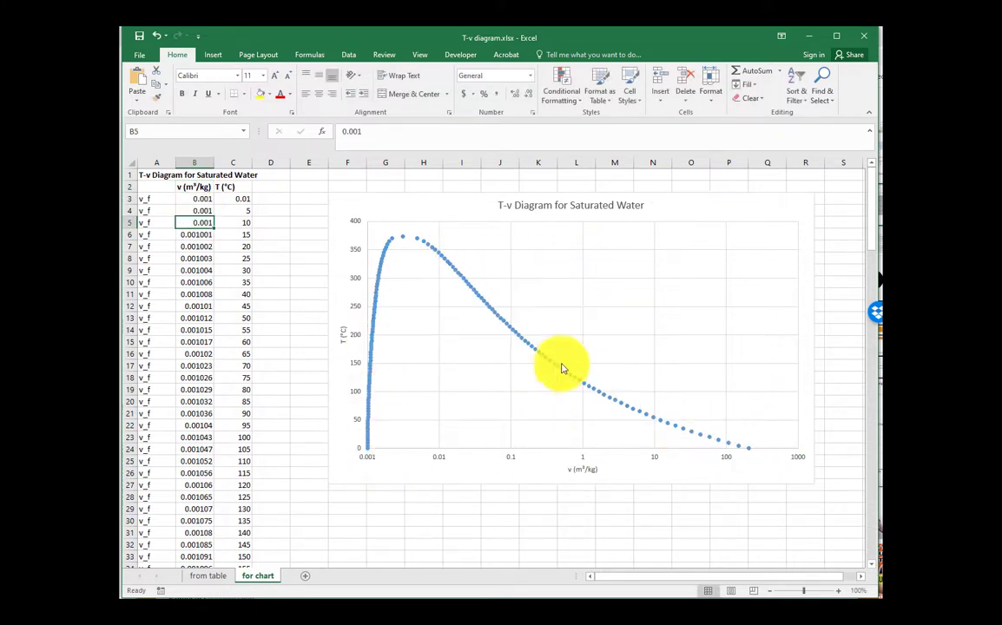
pyautogui.moveTo(559, 366)
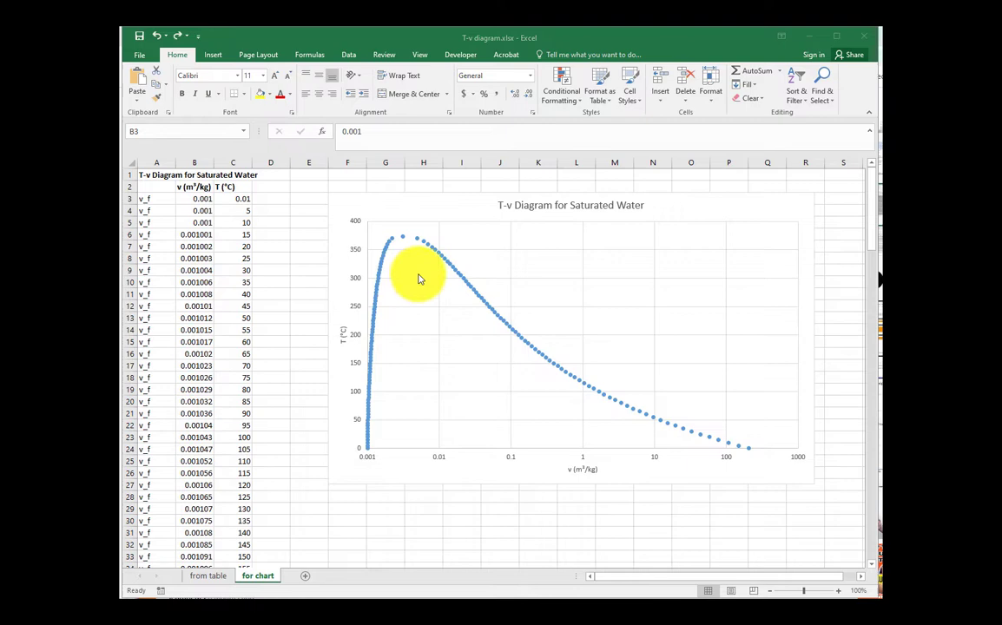
# In Select Data, redefine the existing series to the v_g rows down to the last data row
pyautogui.rightClick(434, 278)
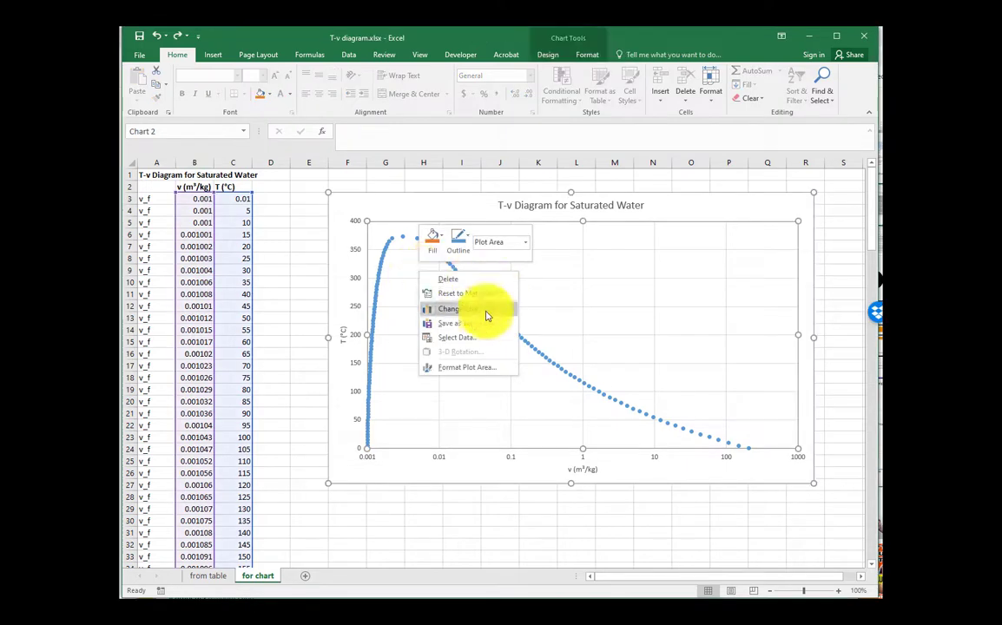
pyautogui.click(459, 337)
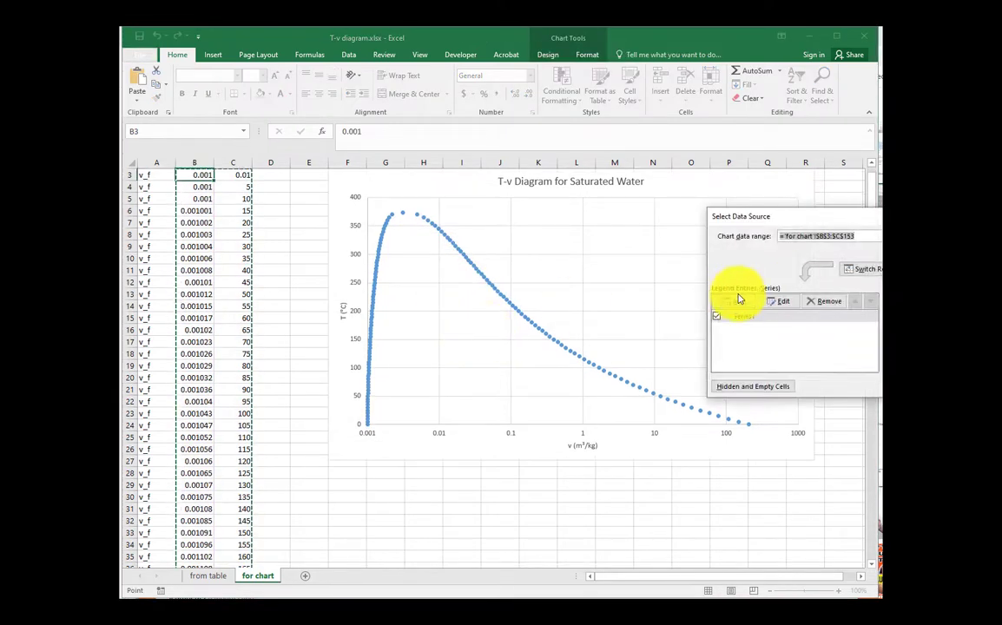
pyautogui.click(781, 302)
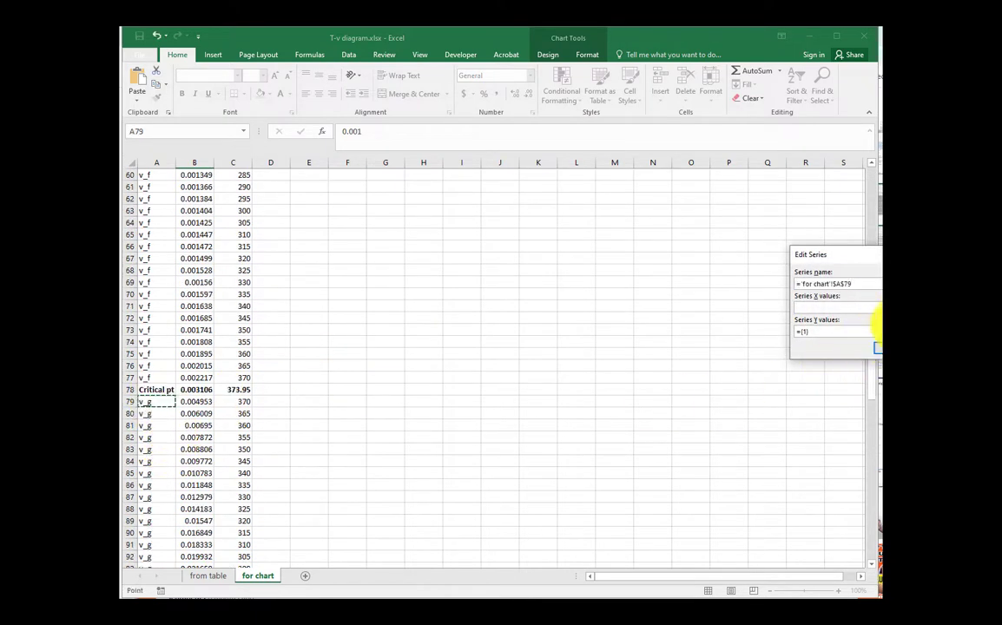
pyautogui.click(195, 401)
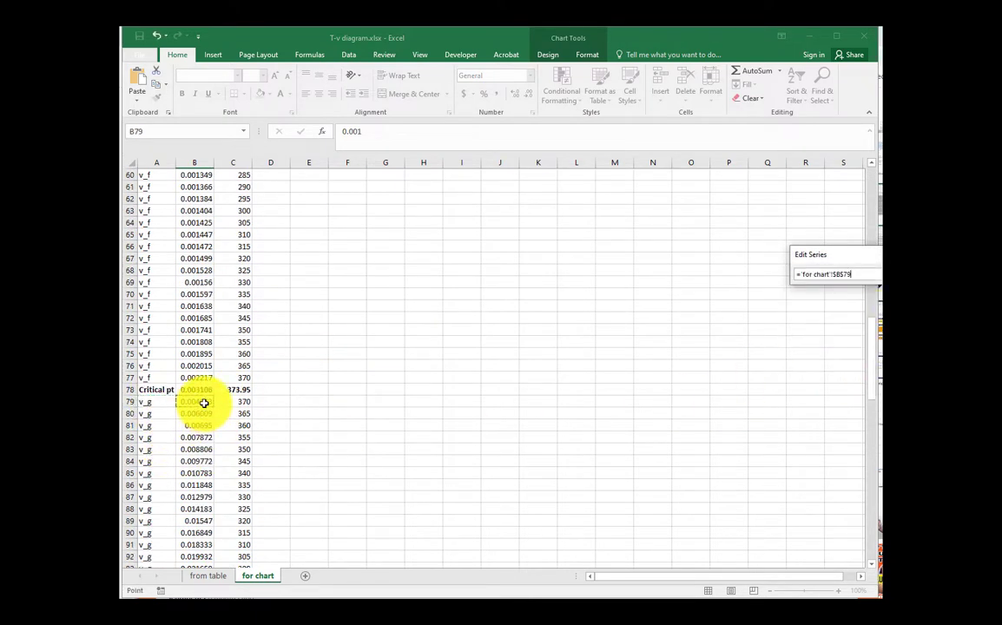
pyautogui.press('ctrl+shift+down')
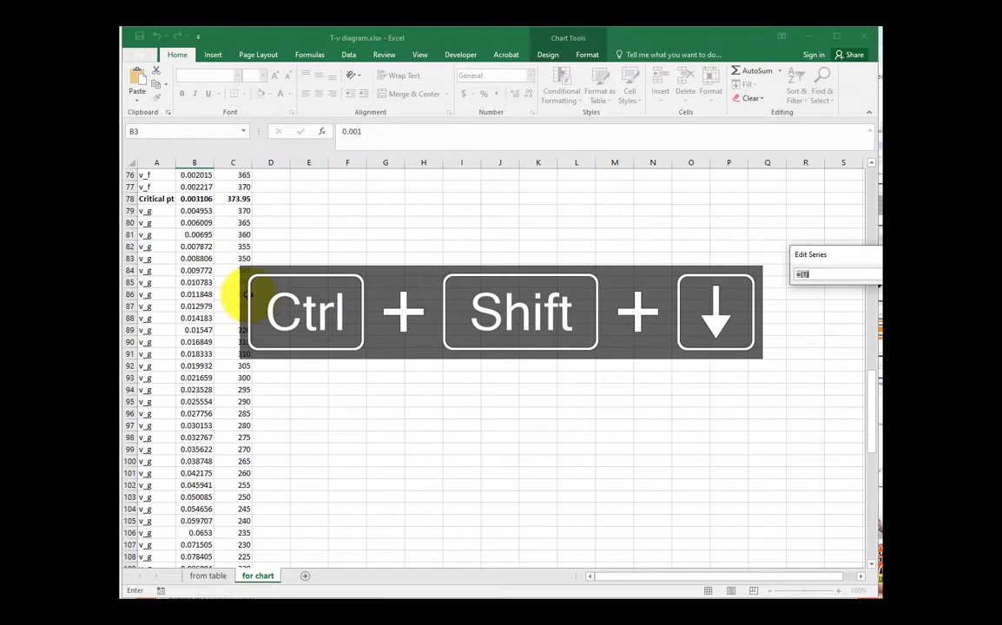
pyautogui.press('ctrl+shift+down')
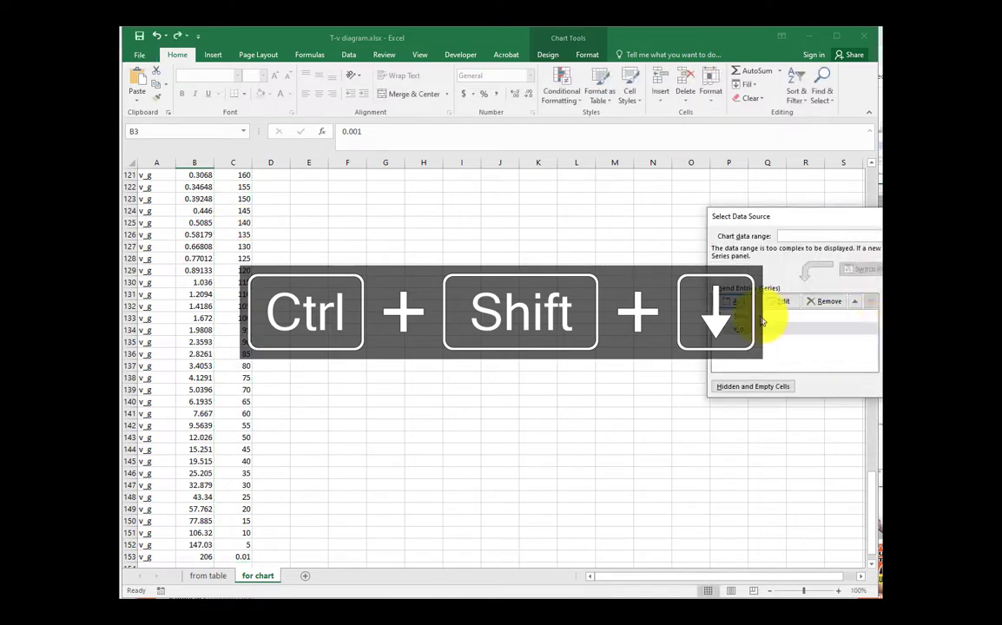
# Add a separate v_f series, then begin adding a third series
pyautogui.click(781, 302)
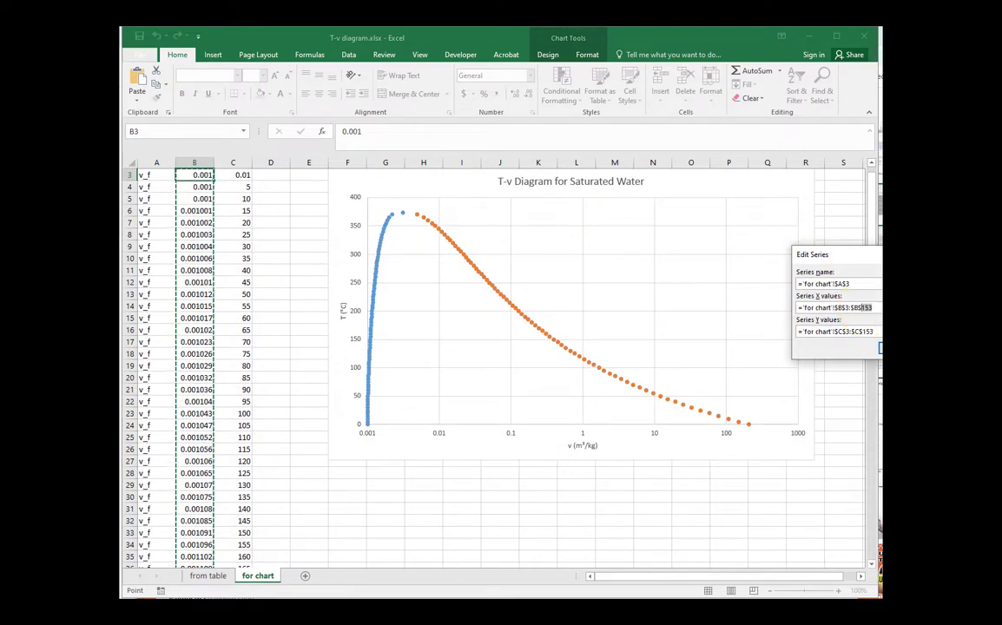
pyautogui.scroll(-3)
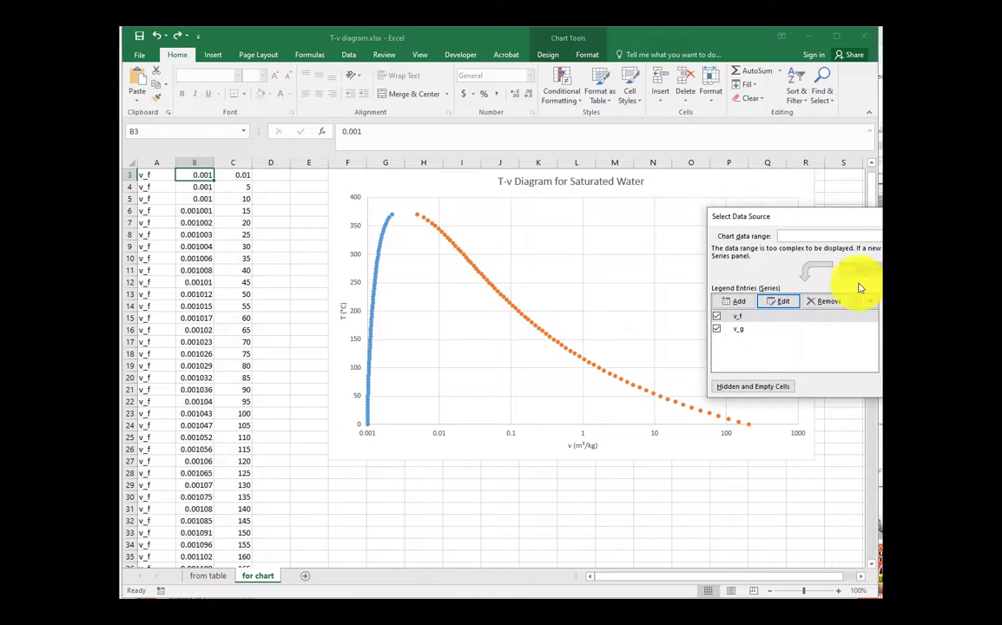
pyautogui.click(783, 302)
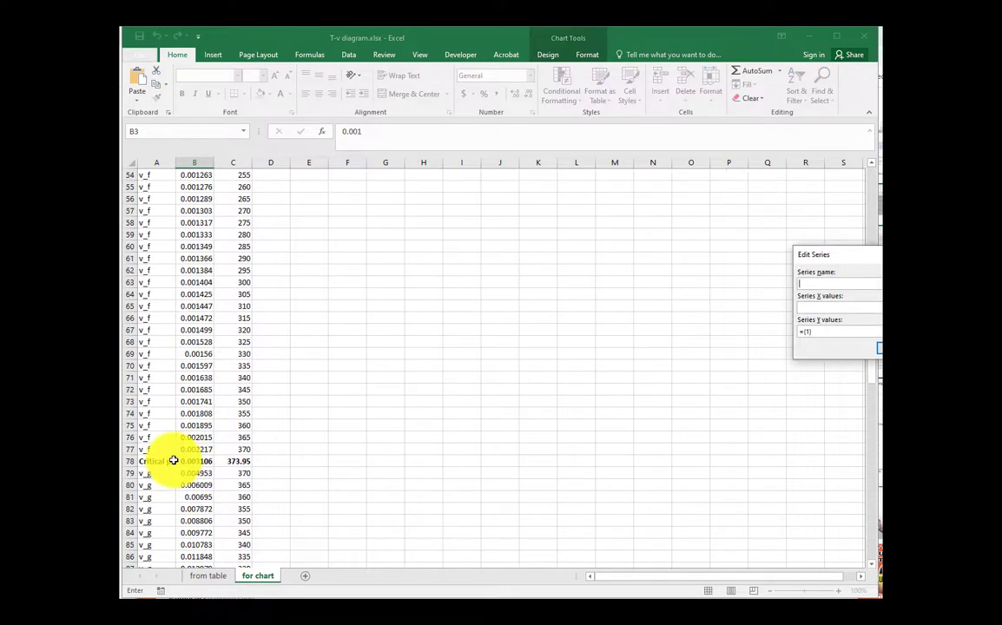
# Define the Critical series from the critical point's label and specific volume, marking the curve's peak
pyautogui.click(156, 462)
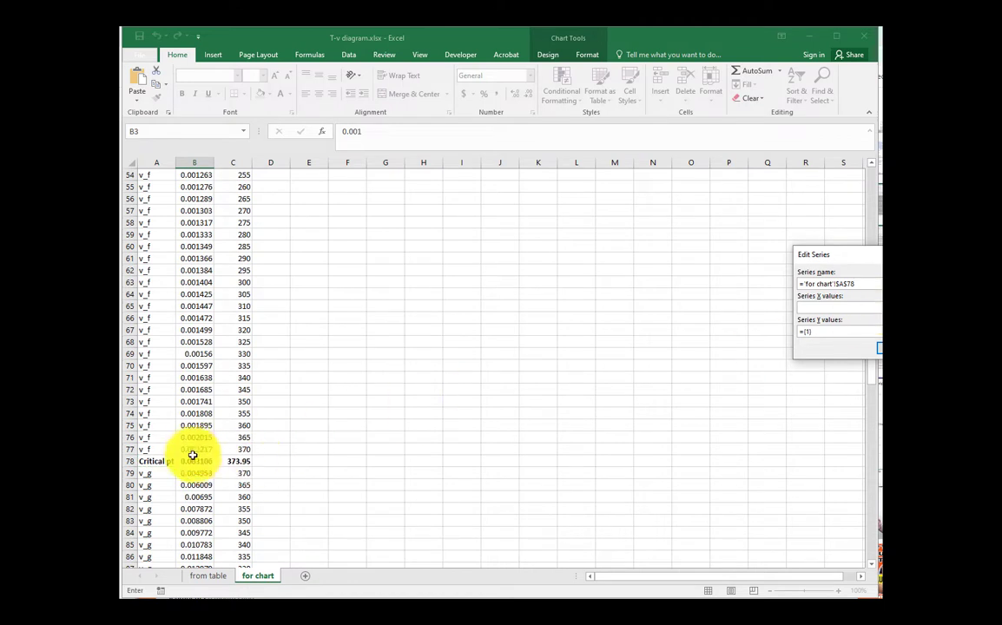
pyautogui.click(233, 461)
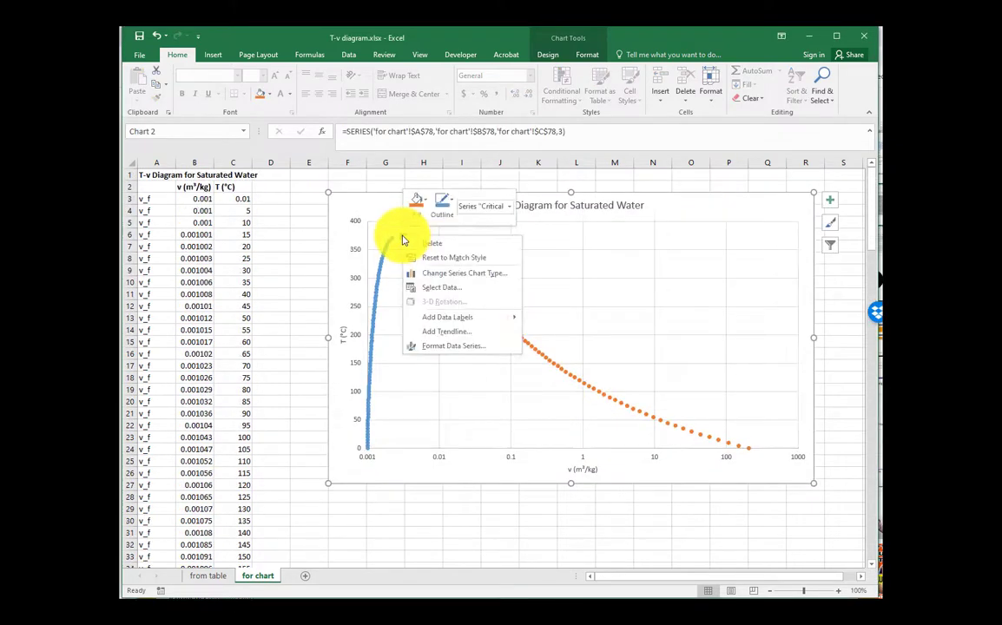
pyautogui.click(416, 202)
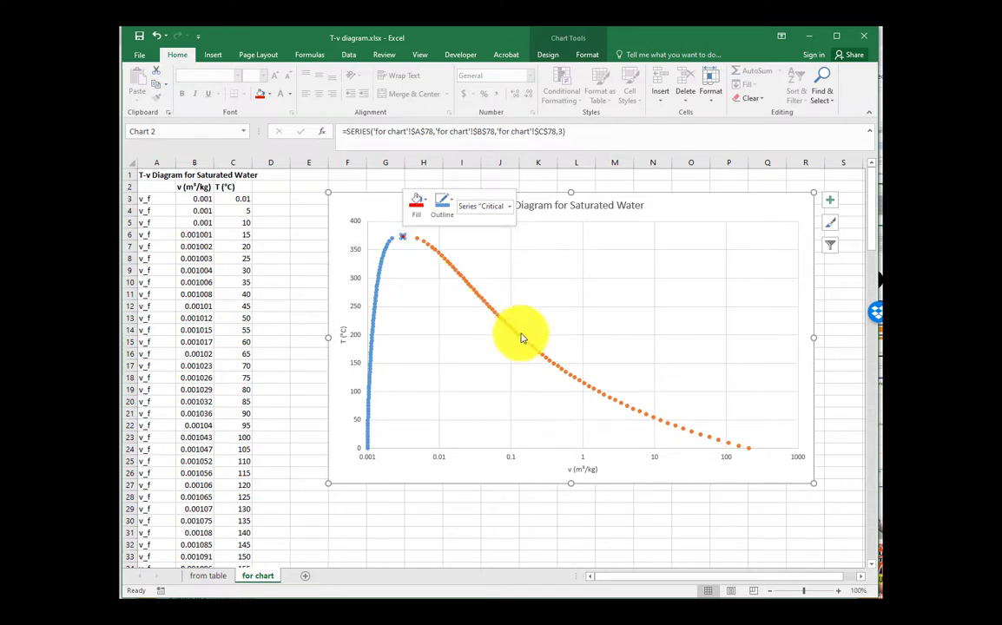
pyautogui.rightClick(483, 245)
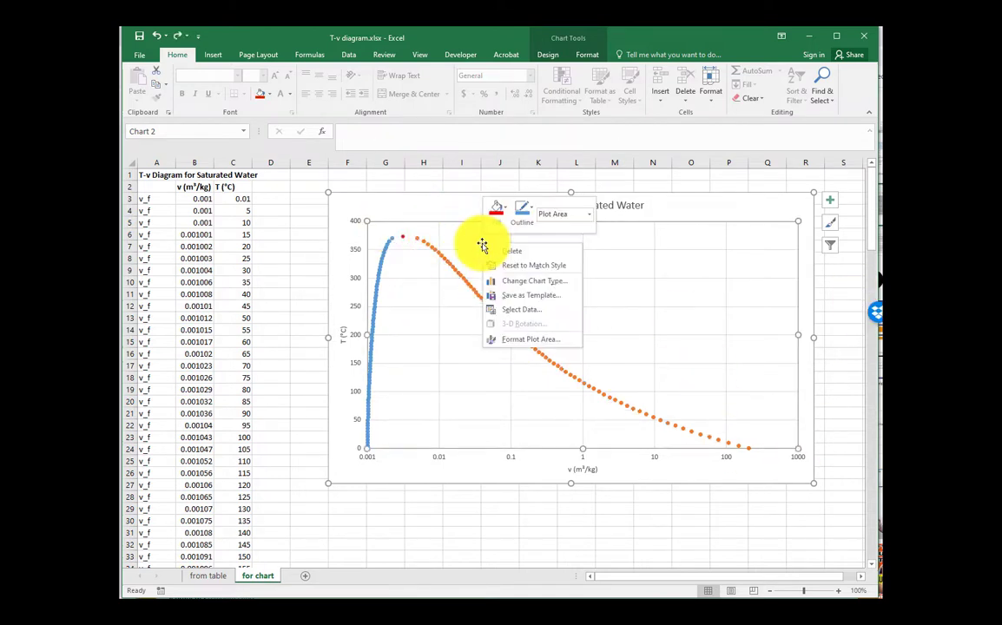
# Add a fourth series spanning all v and T rows from the first value to the last
pyautogui.click(521, 309)
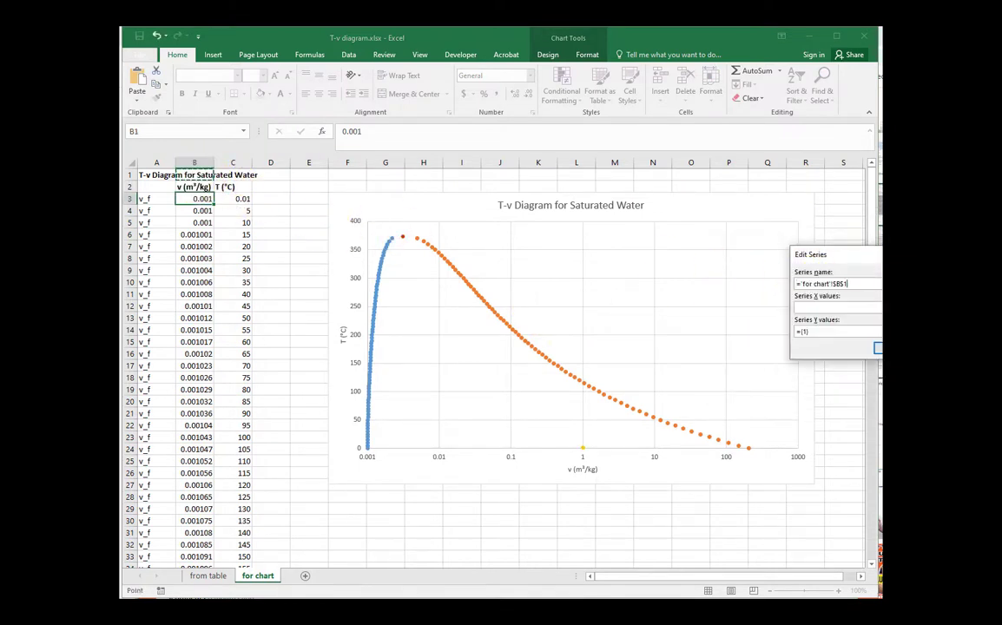
pyautogui.click(195, 198)
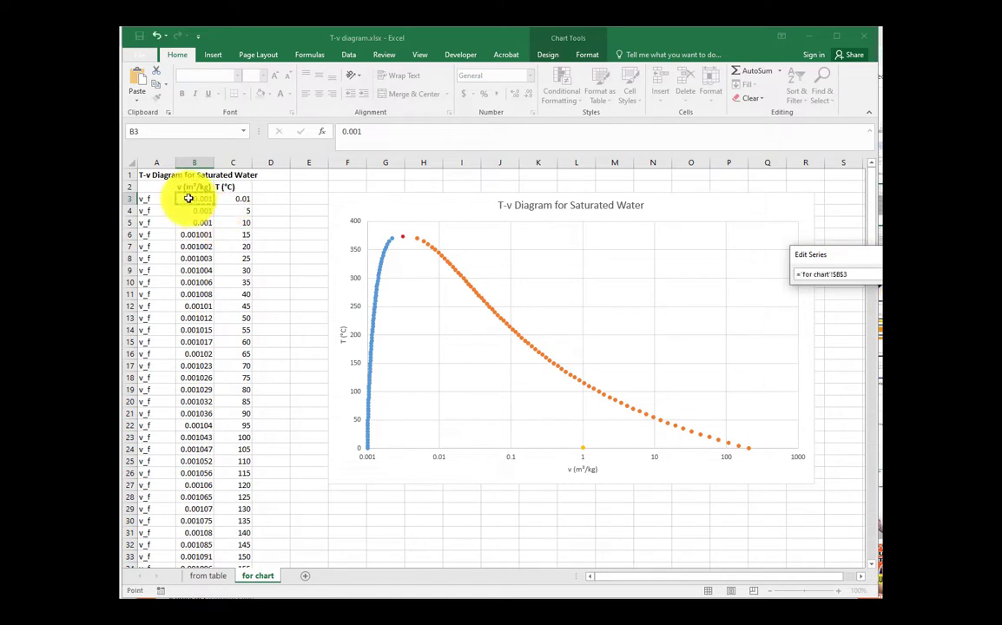
pyautogui.press('ctrl+shift+down')
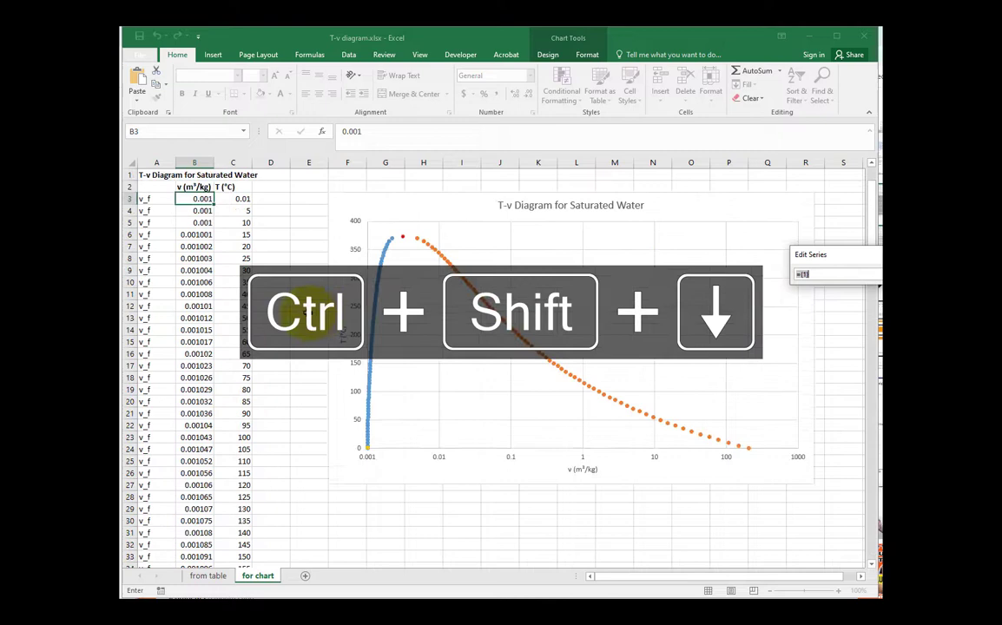
pyautogui.press('ctrl+shift+down')
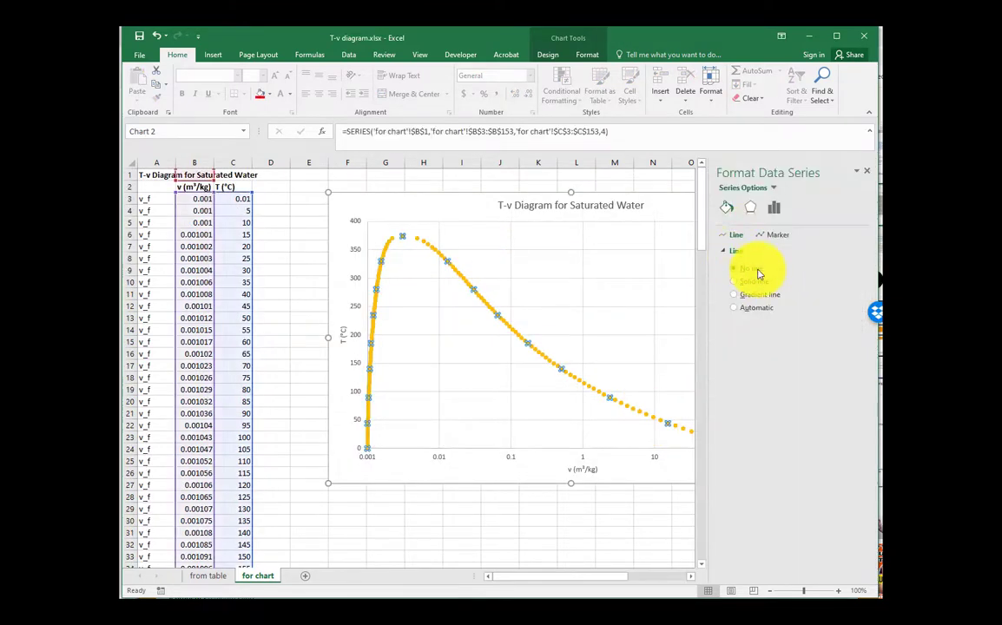
# Give the all-data series a solid smoothed line and no markers
pyautogui.click(734, 281)
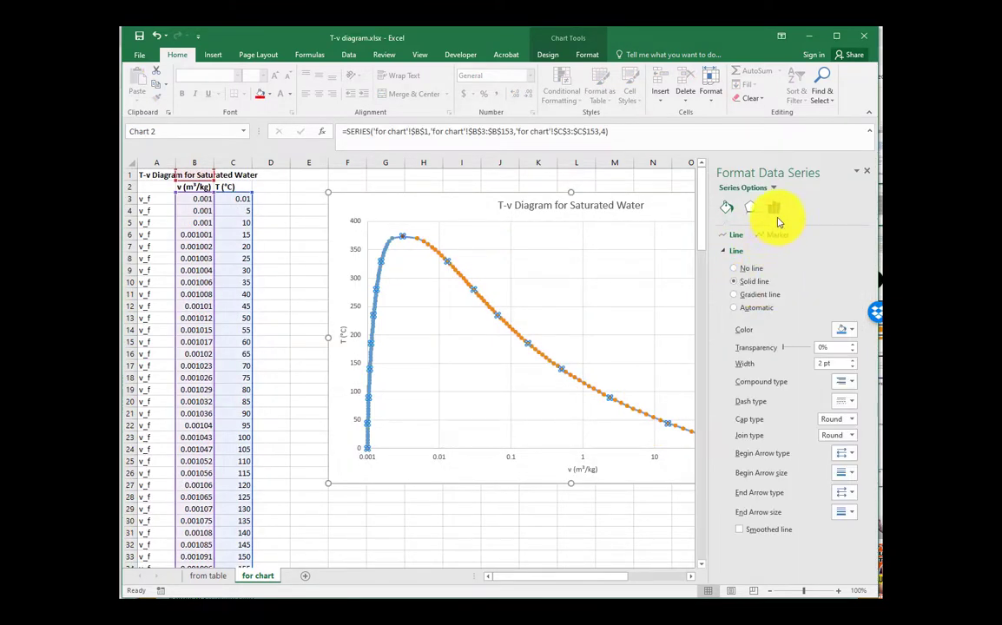
pyautogui.click(842, 330)
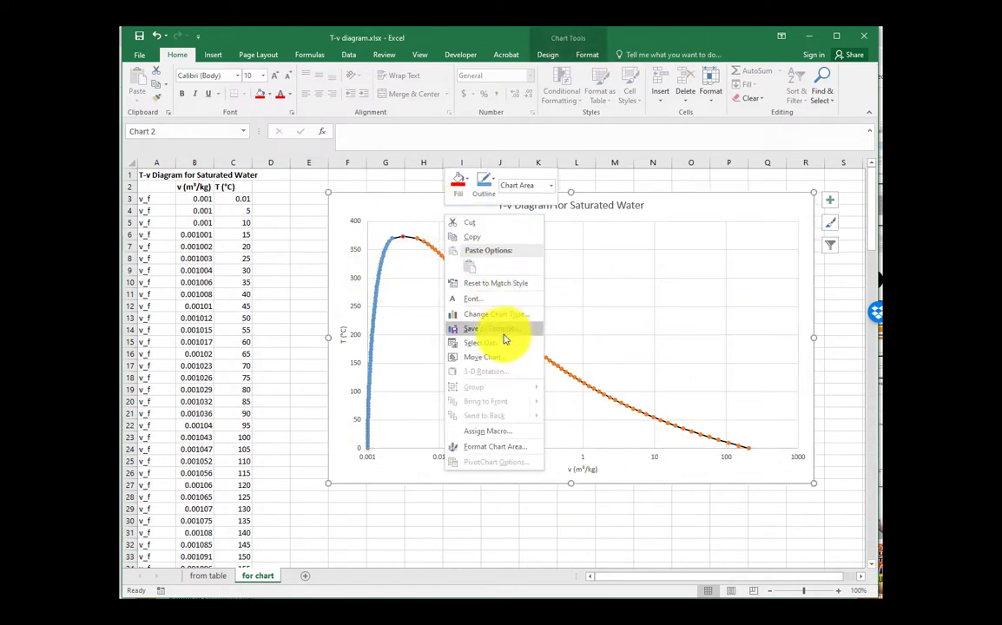
# Move the chart onto a new sheet named 'The Chart!'
pyautogui.click(482, 358)
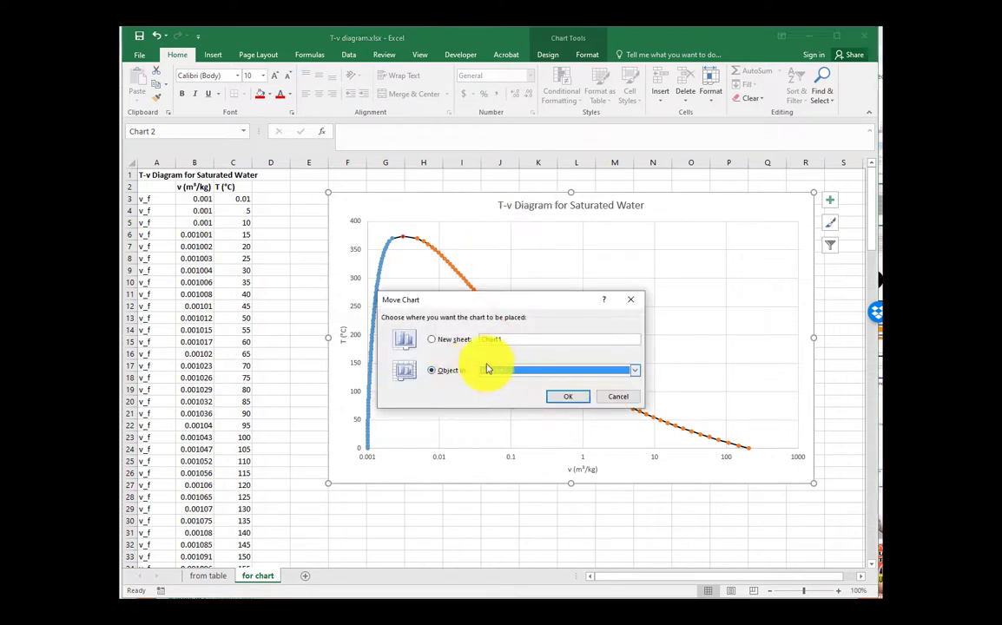
pyautogui.click(431, 339)
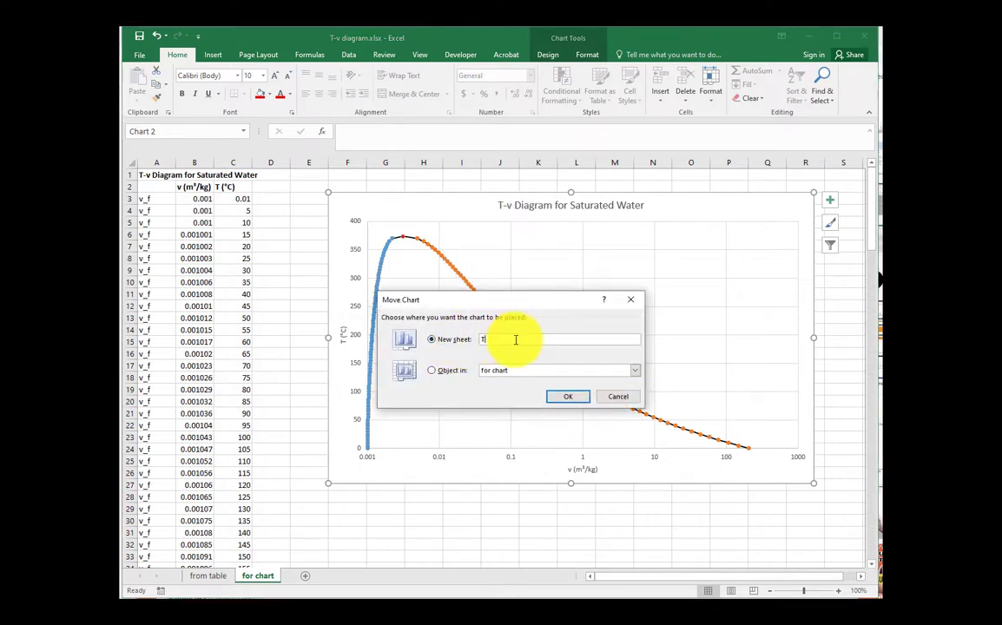
pyautogui.click(567, 396)
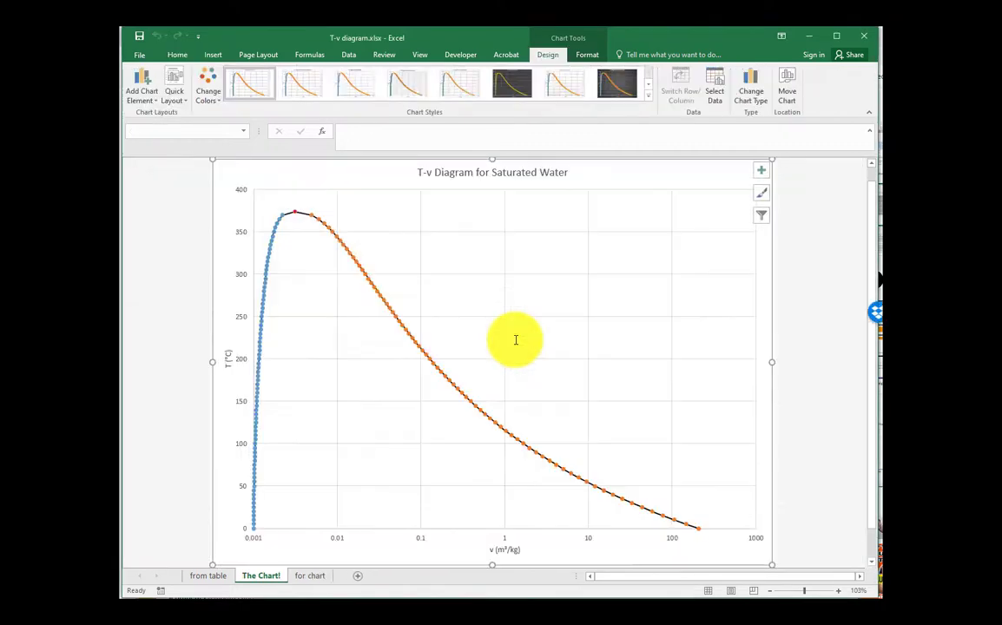